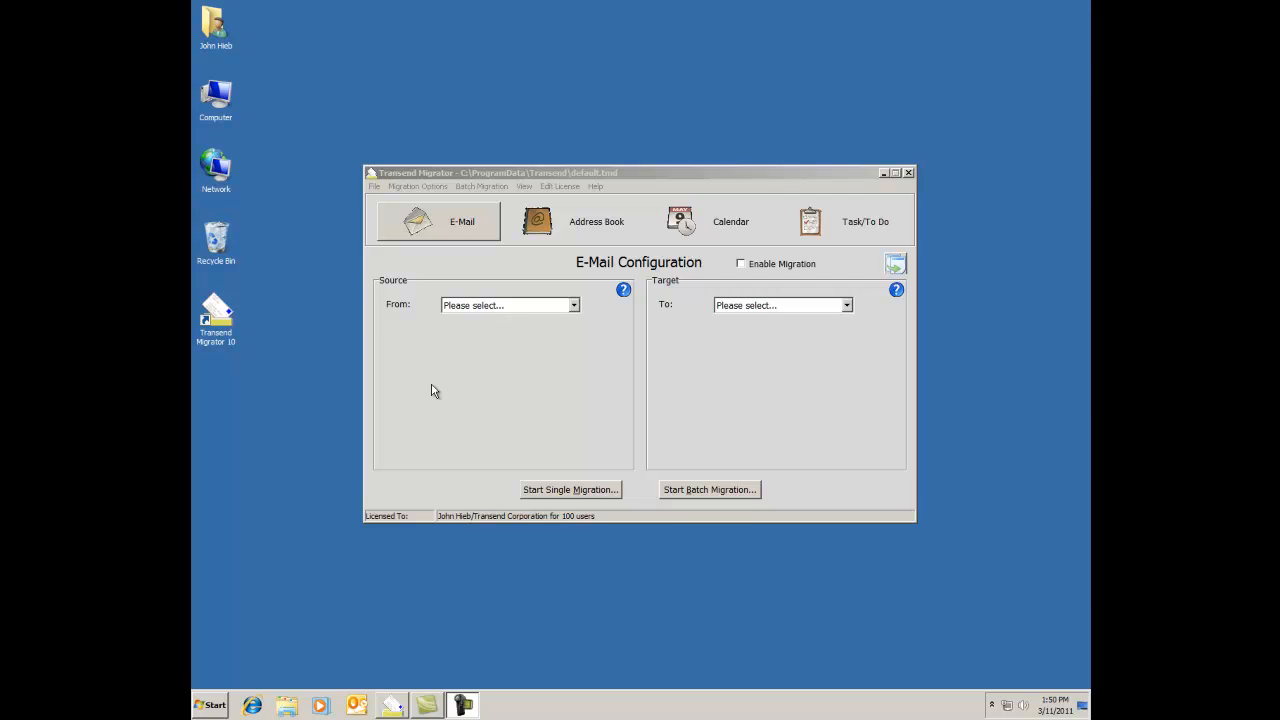
mouse_move(472, 236)
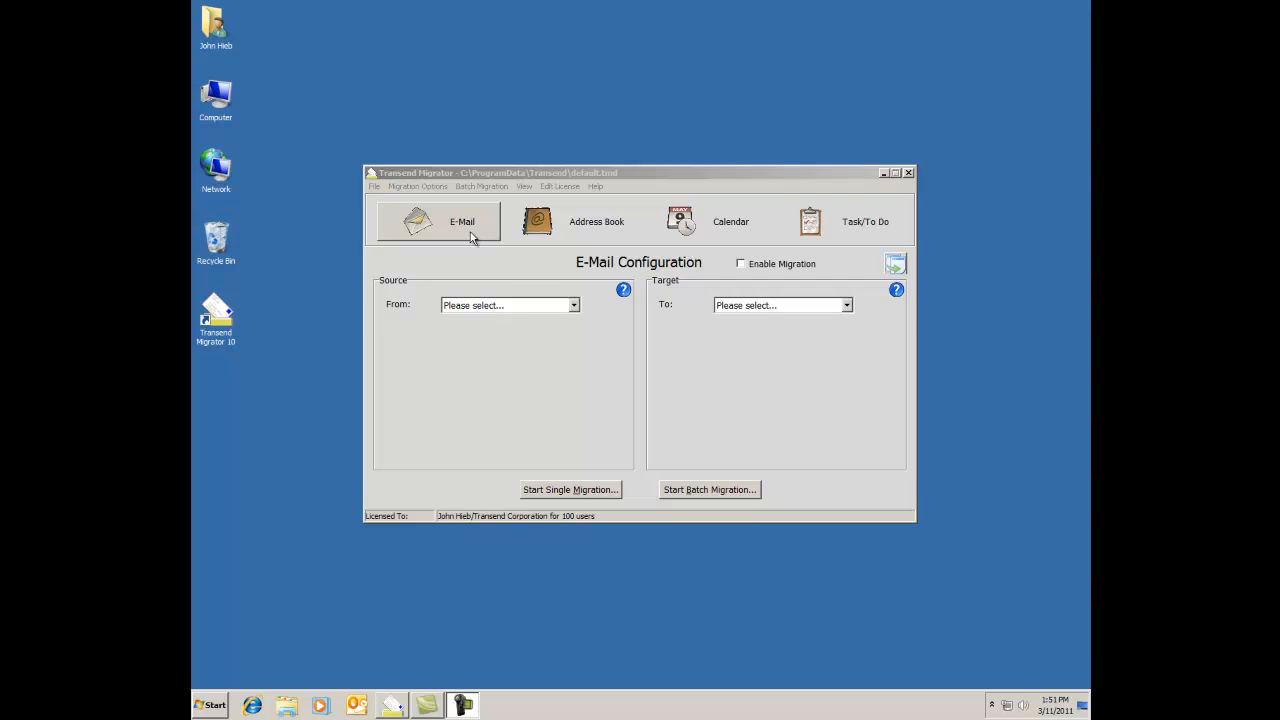
mouse_move(840, 220)
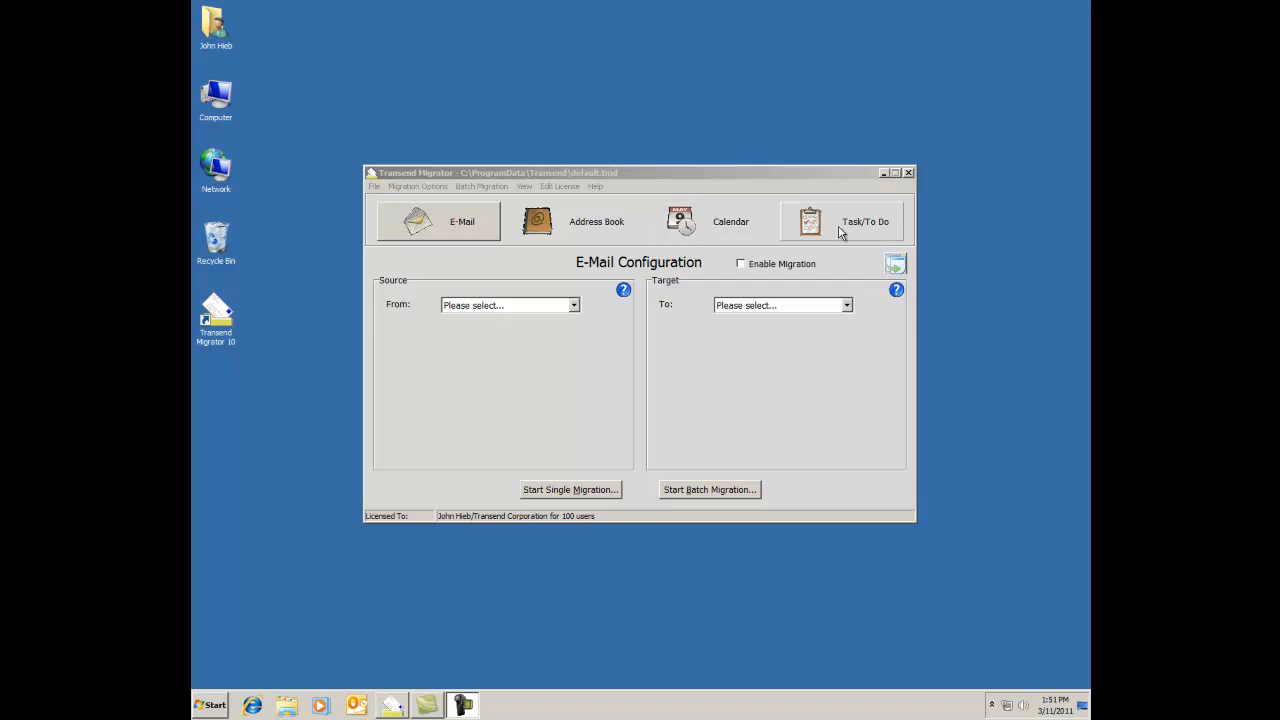
mouse_move(504, 258)
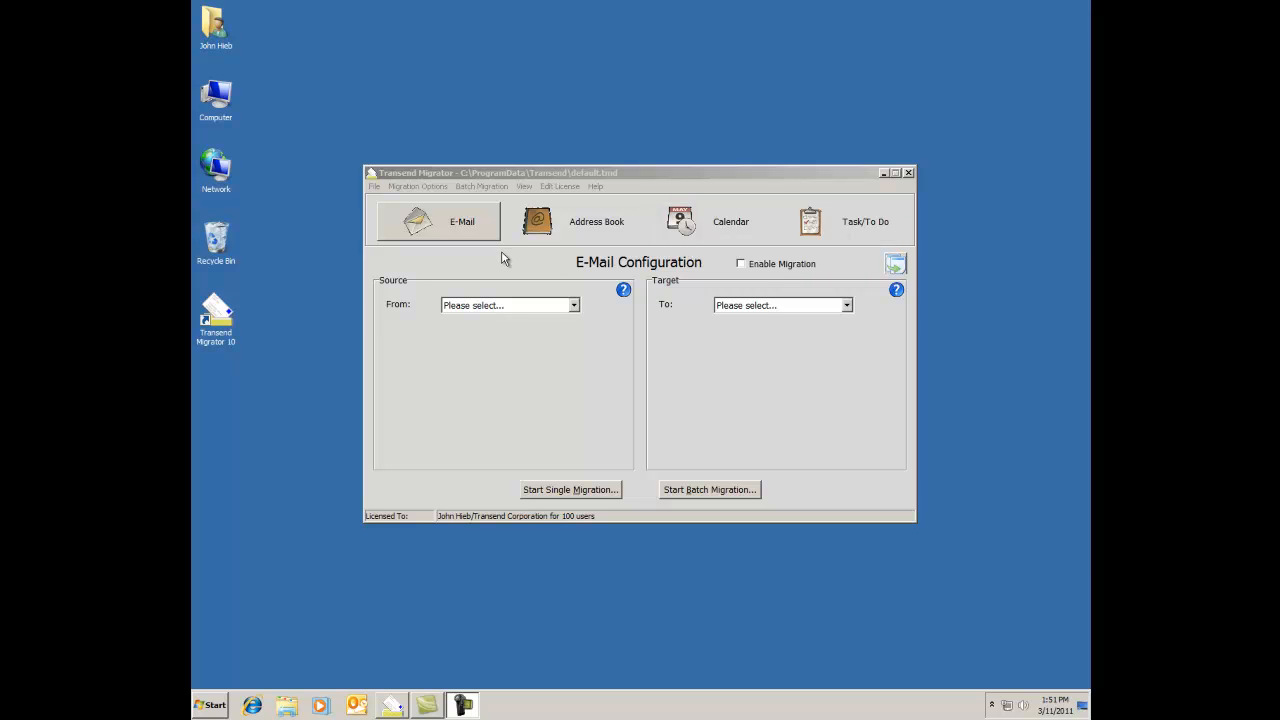
mouse_move(520, 260)
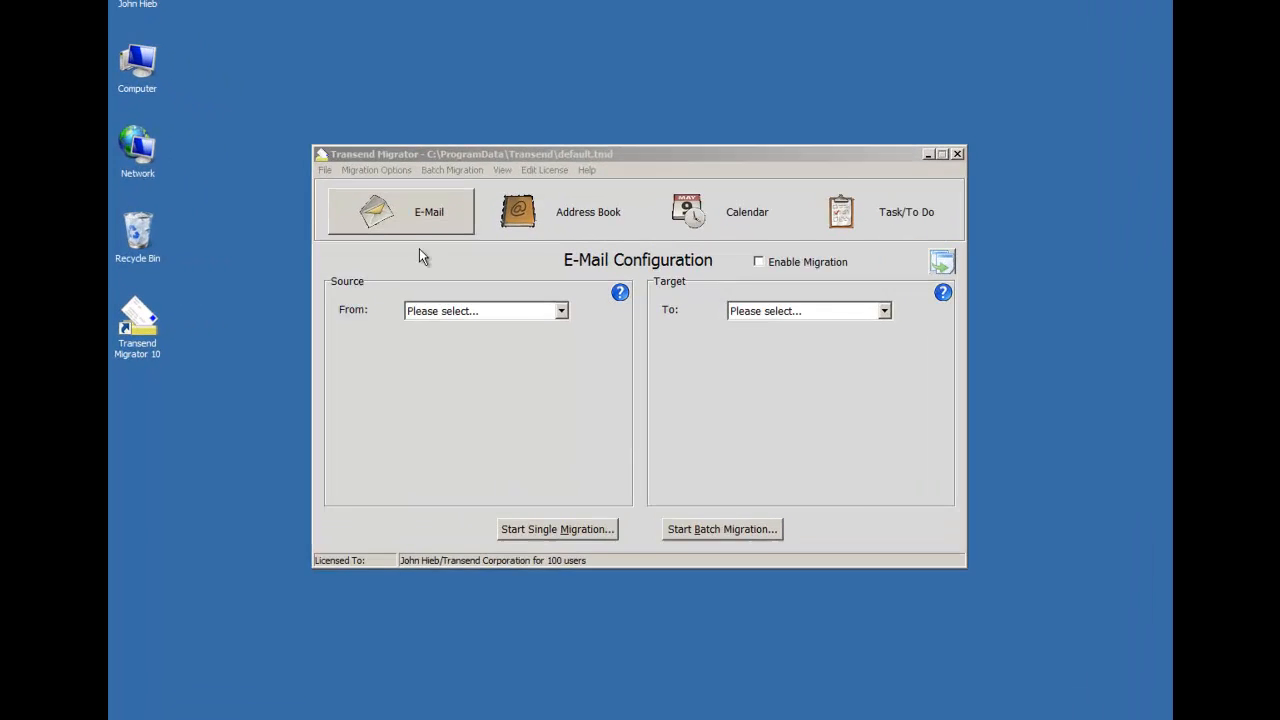
Choose Lotus Notes as the e-mail source, enter its password and include Shared Folders.
click(560, 310)
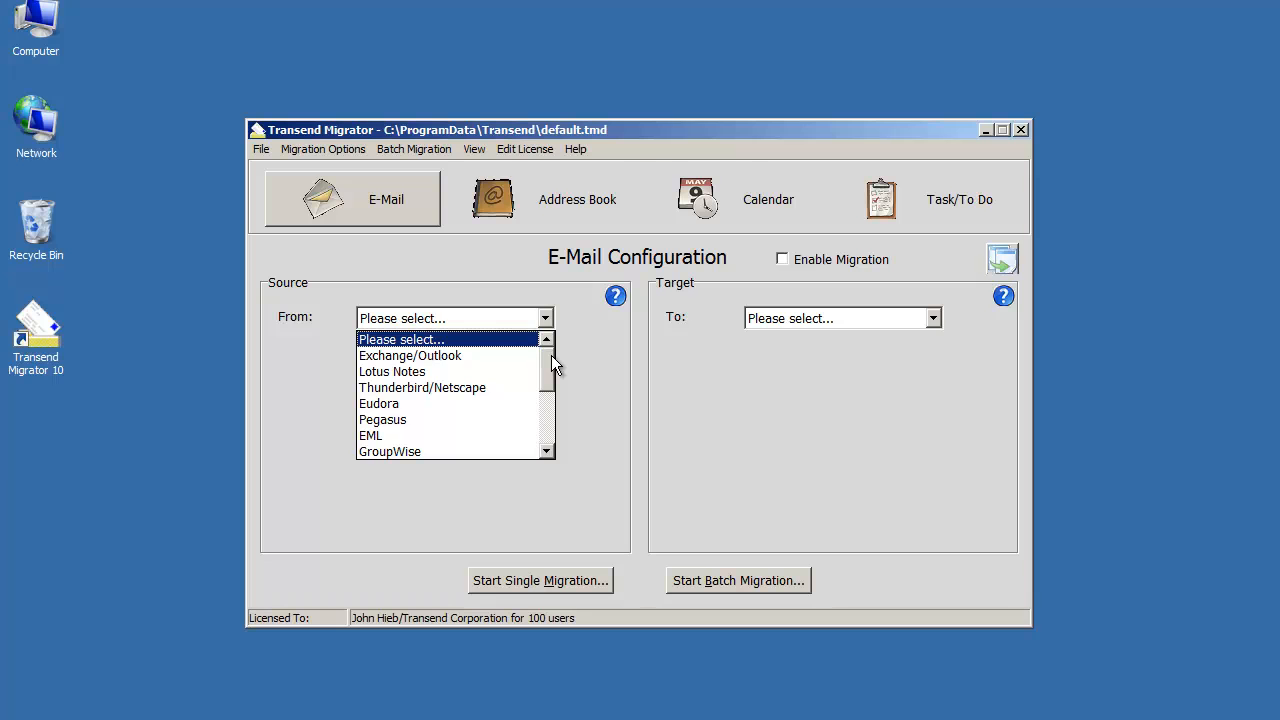
click(392, 370)
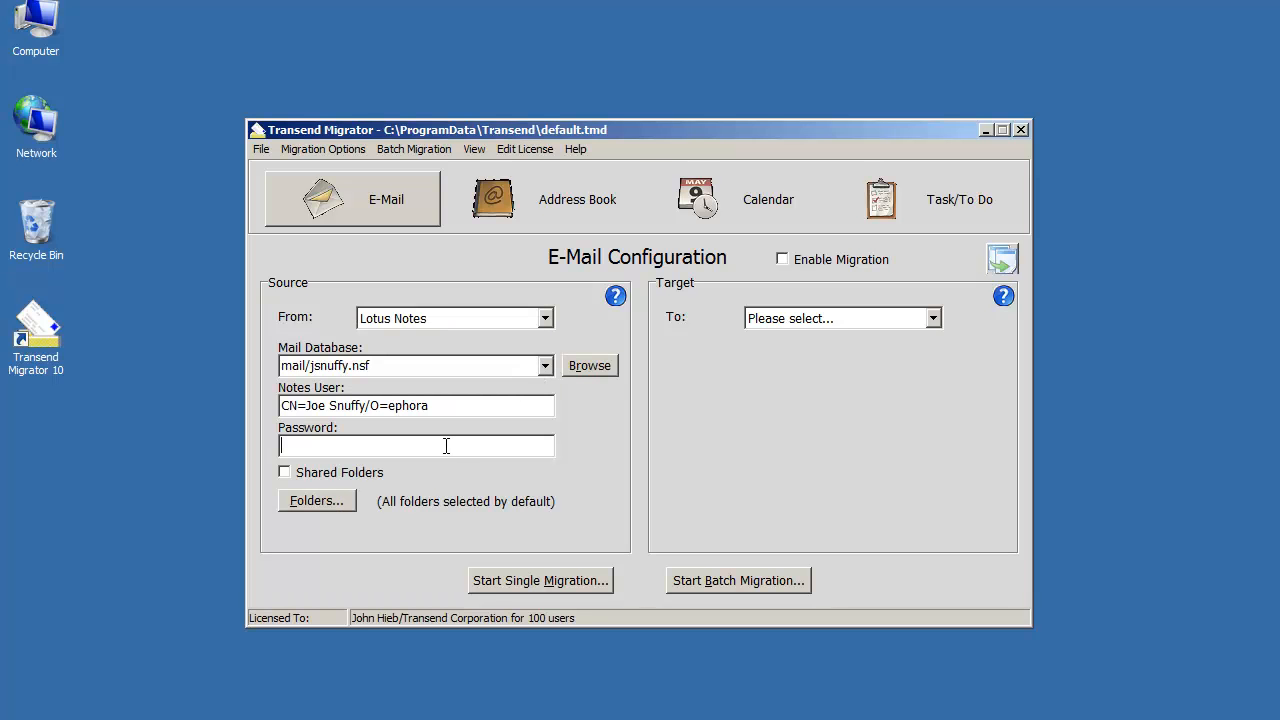
text(*****)
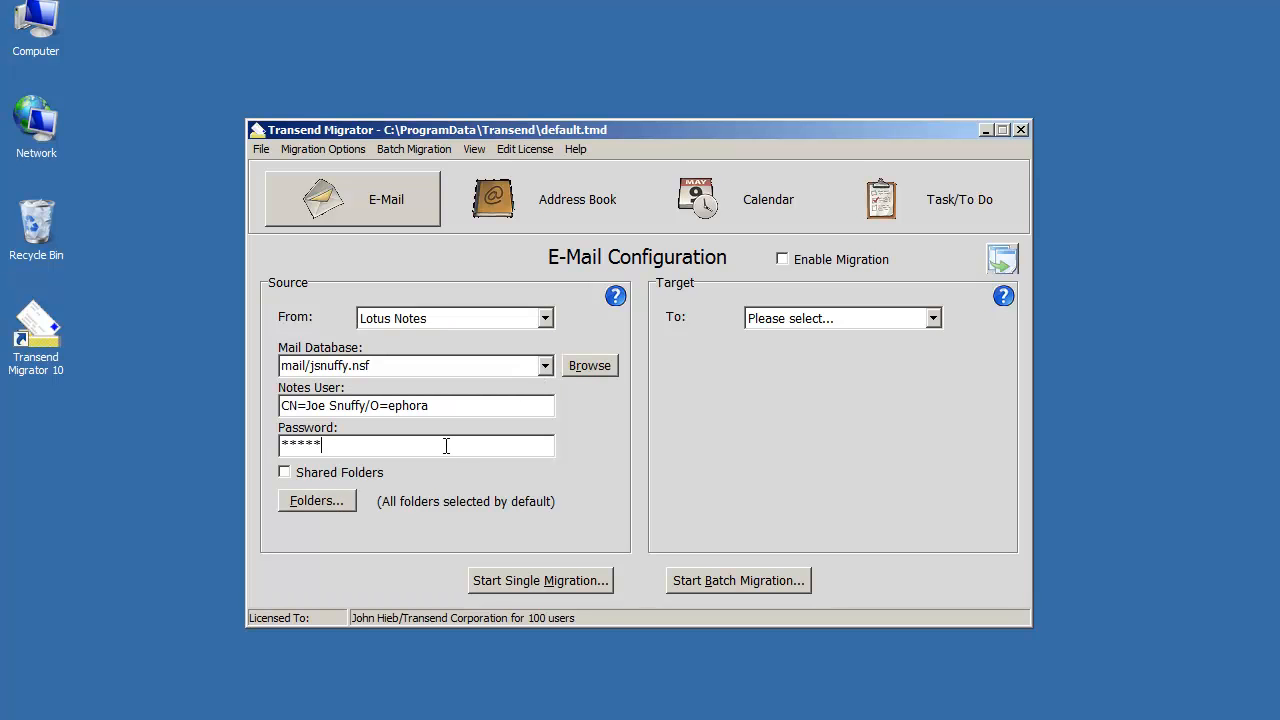
click(284, 472)
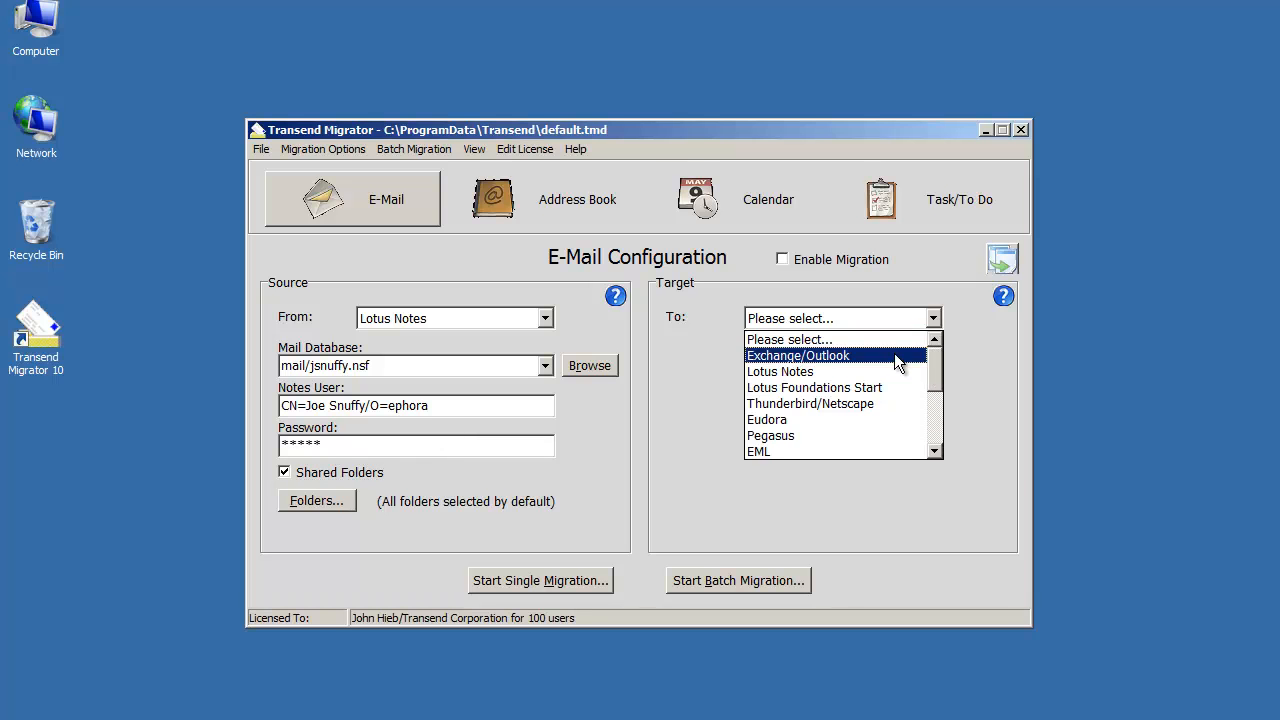
Make Exchange/Outlook the target with its Outlook profile and enable e-mail migration.
click(796, 356)
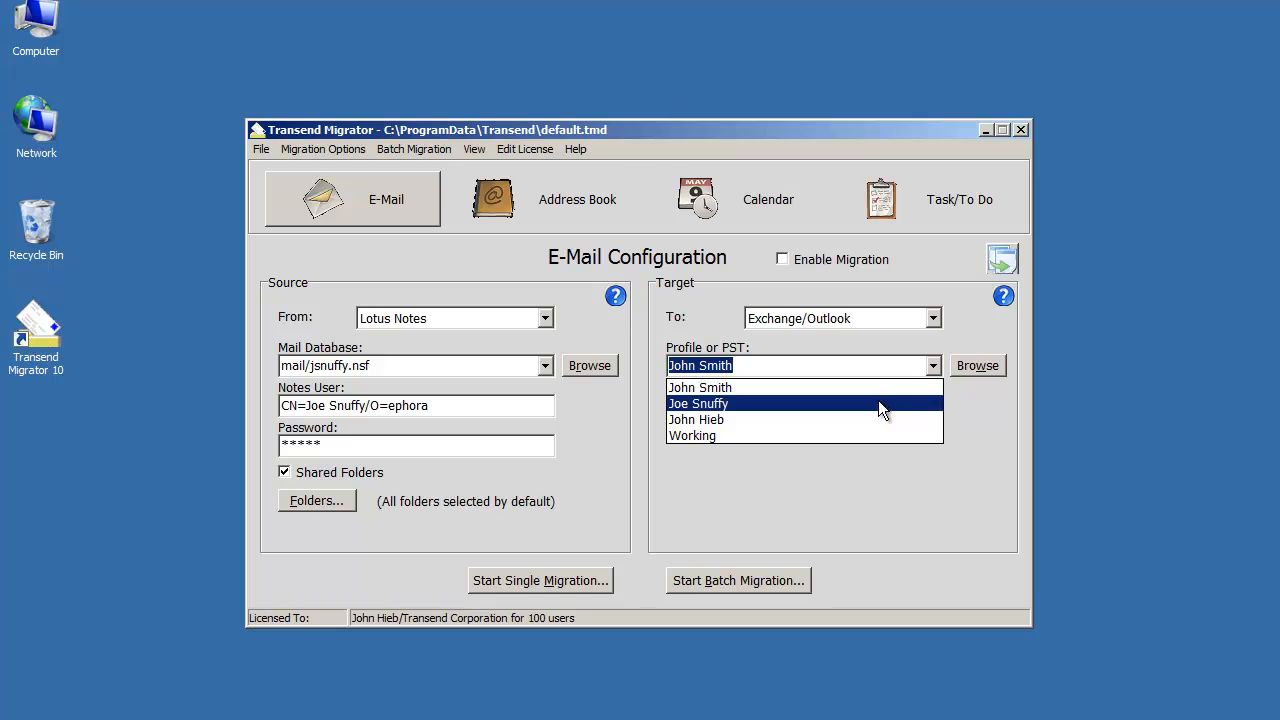
click(698, 404)
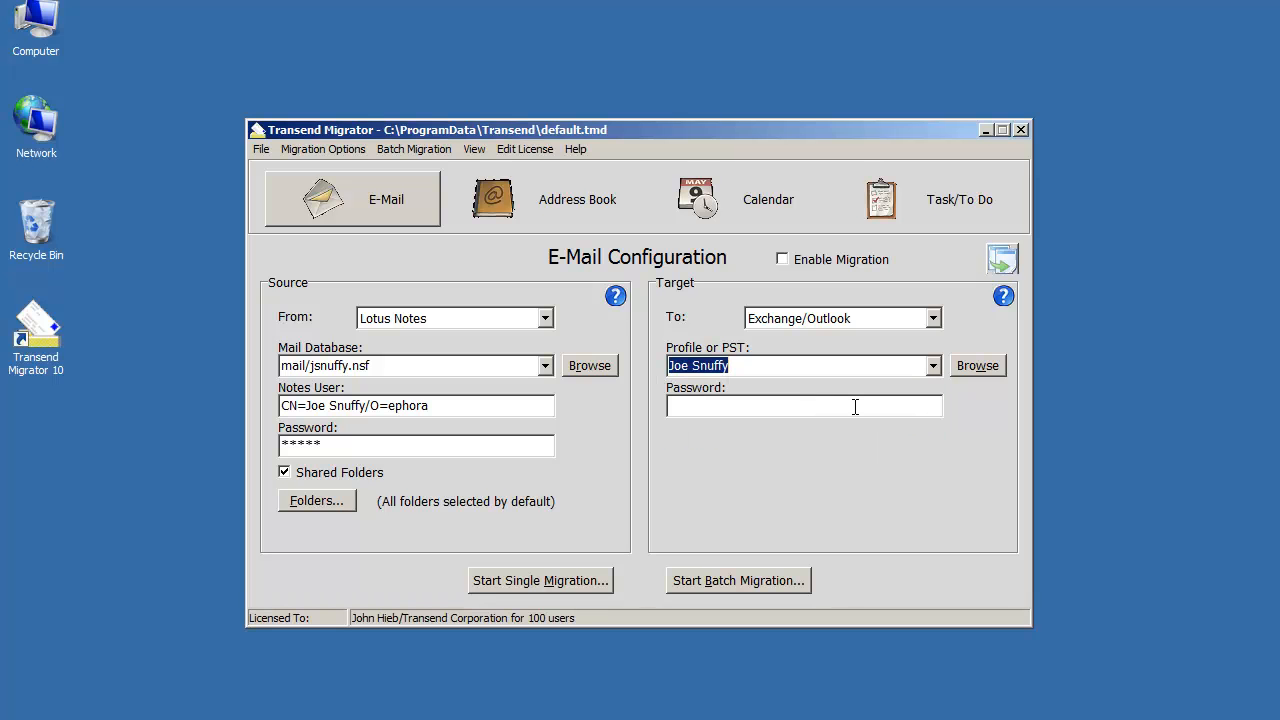
click(782, 260)
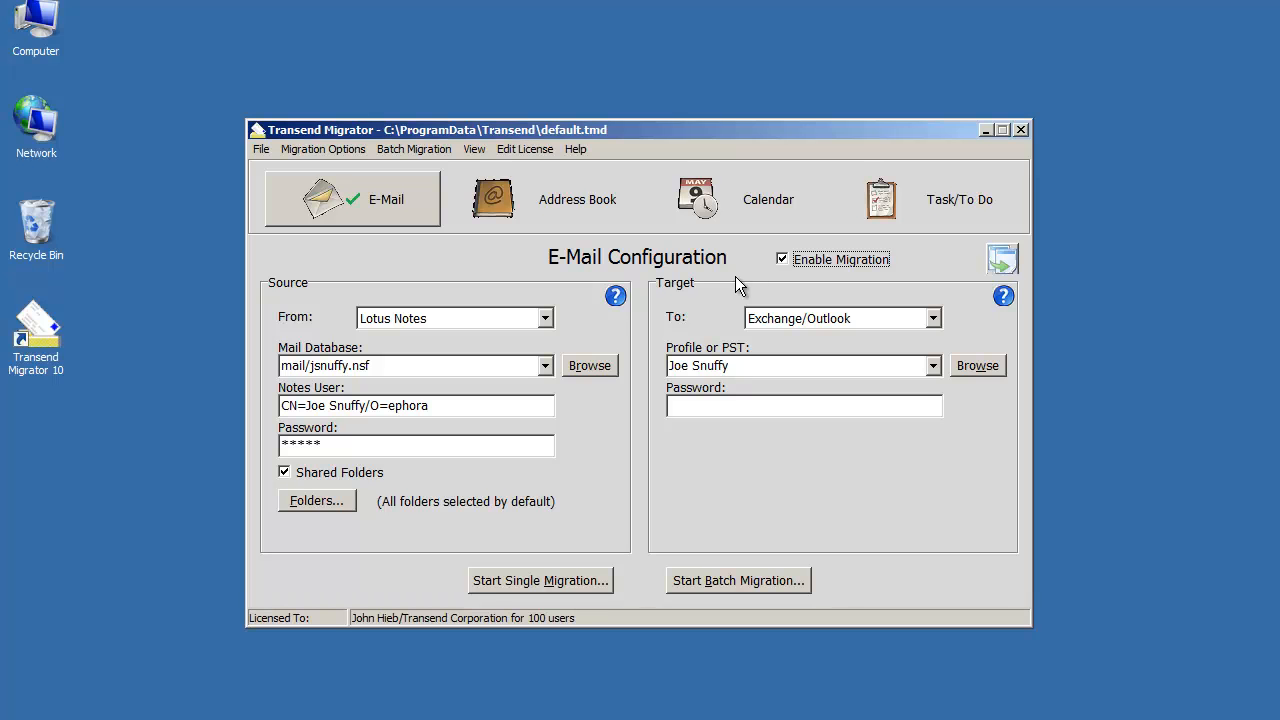
mouse_move(378, 516)
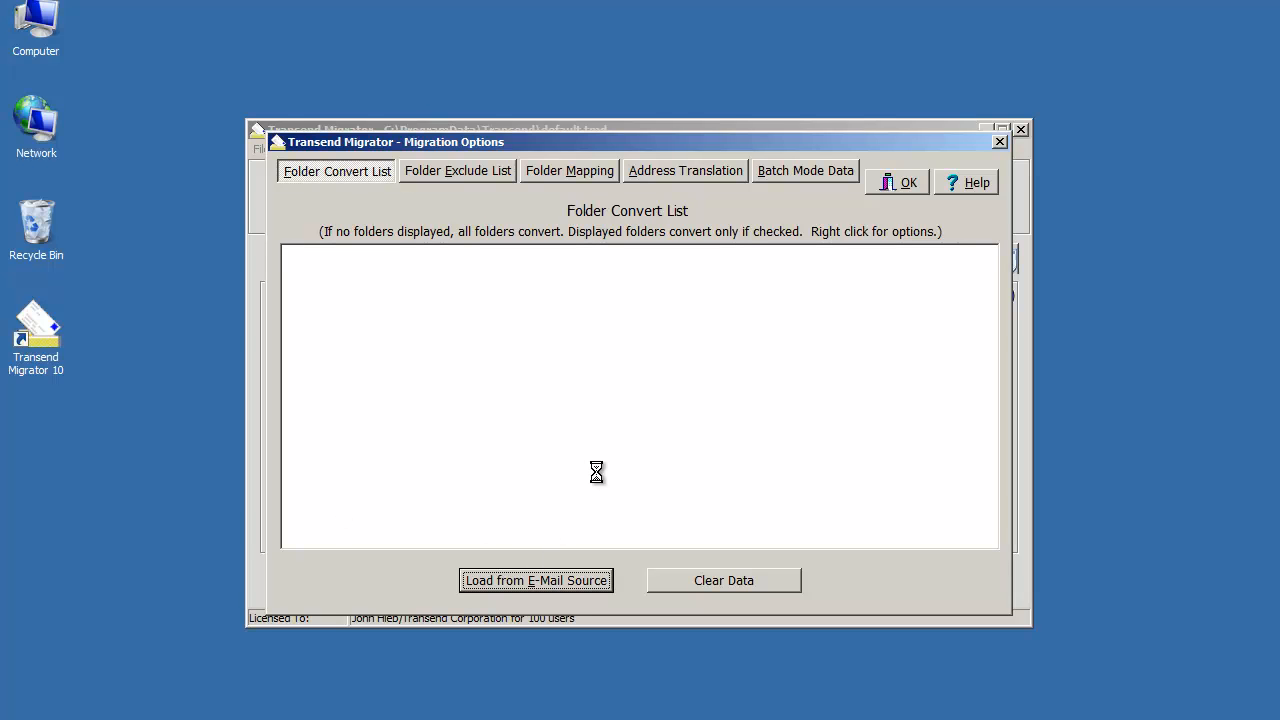
Load the source folder list, untick Junk Mail and another folder, then clear the list again.
click(536, 580)
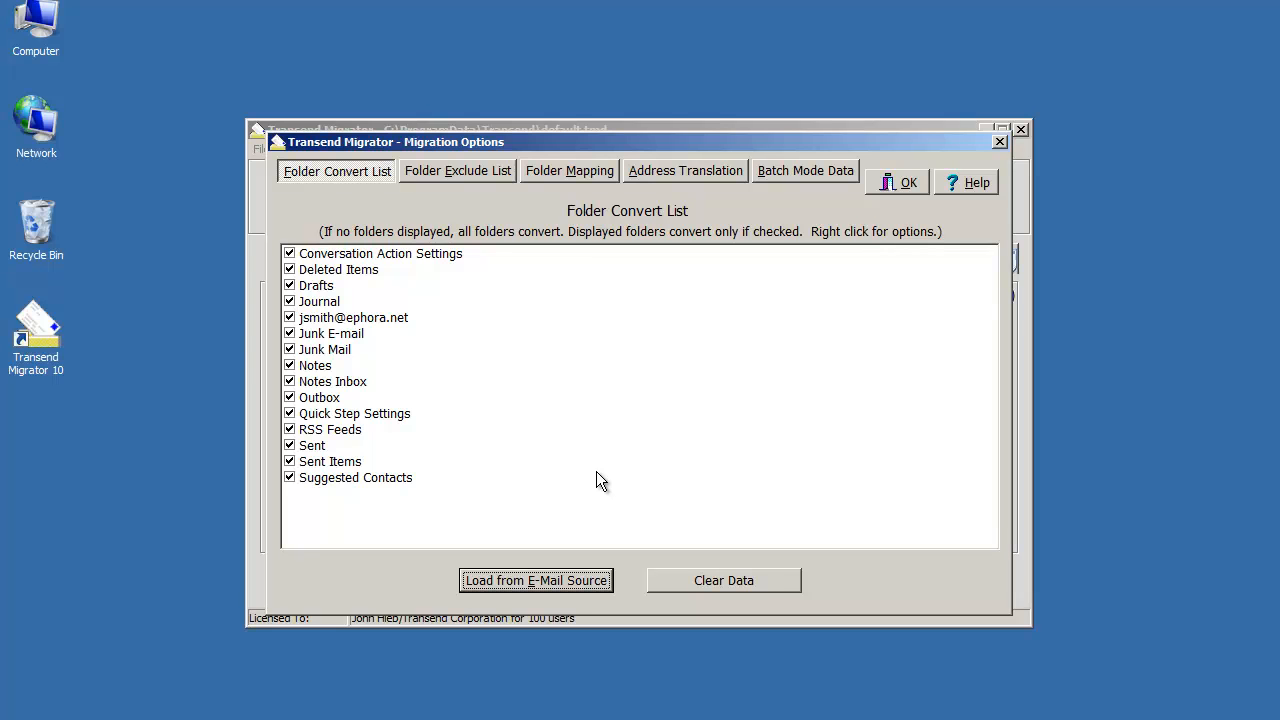
mouse_move(344, 444)
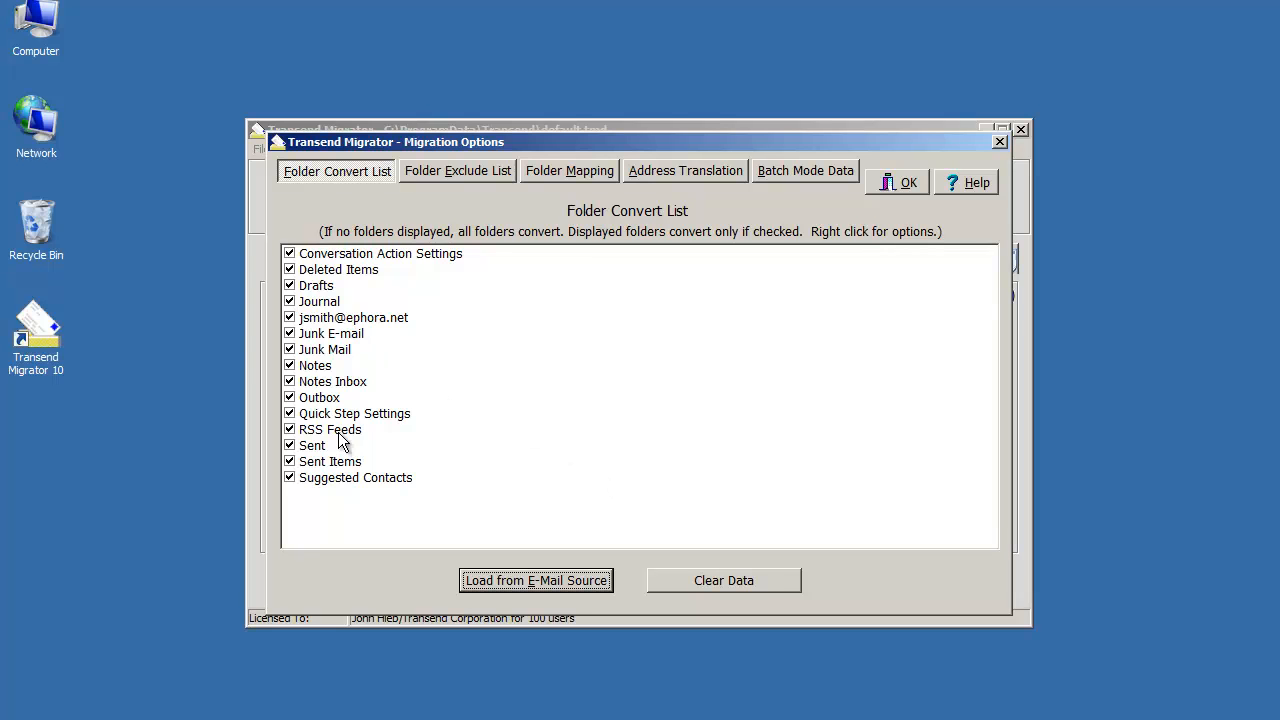
mouse_move(384, 376)
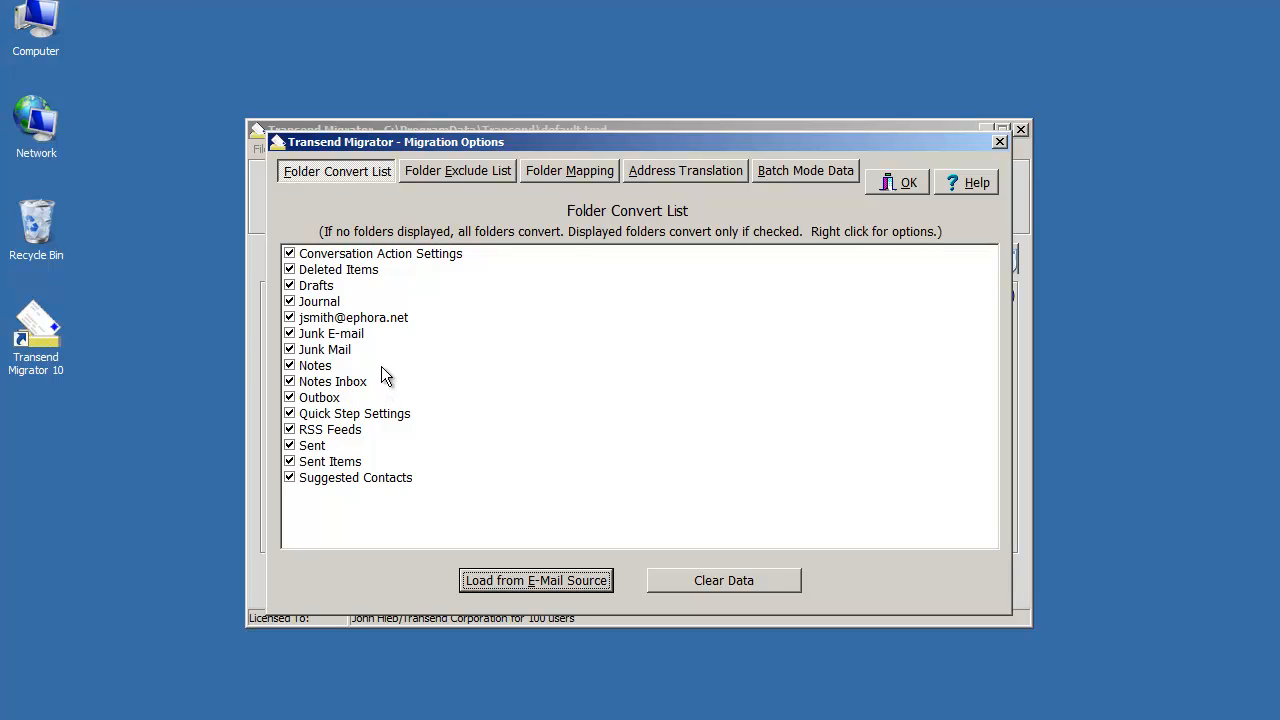
mouse_move(330, 296)
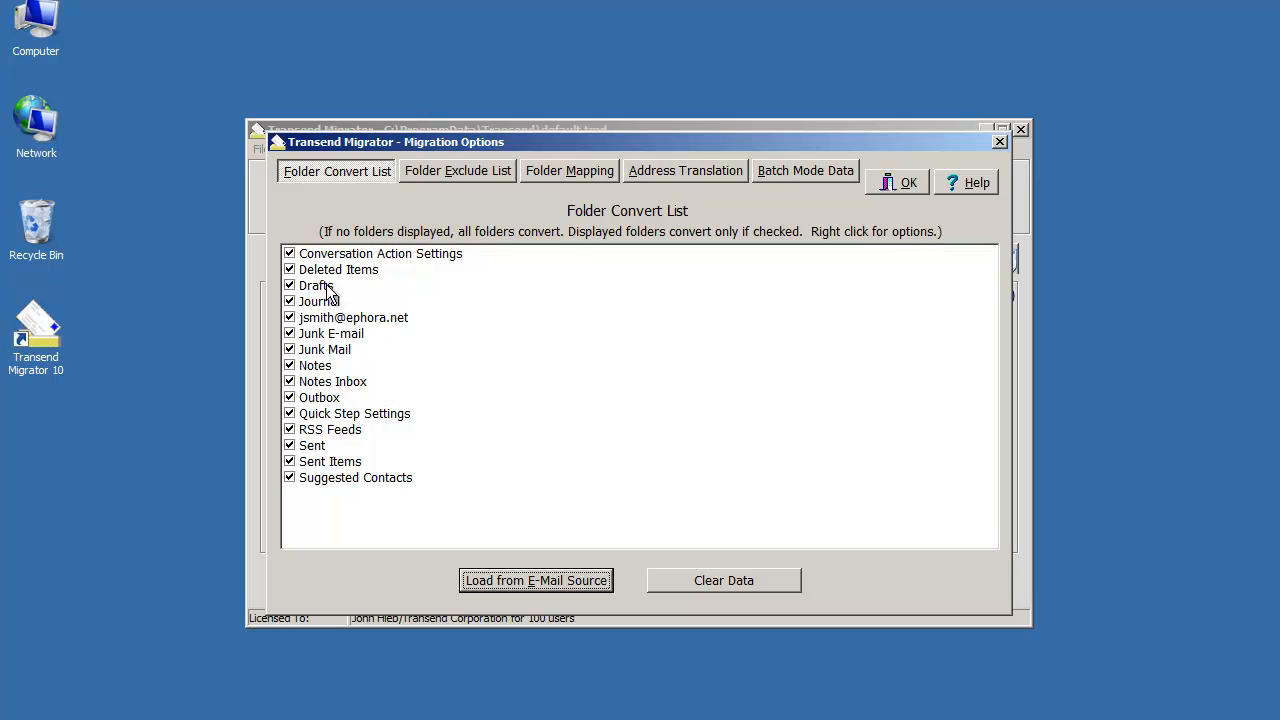
click(324, 348)
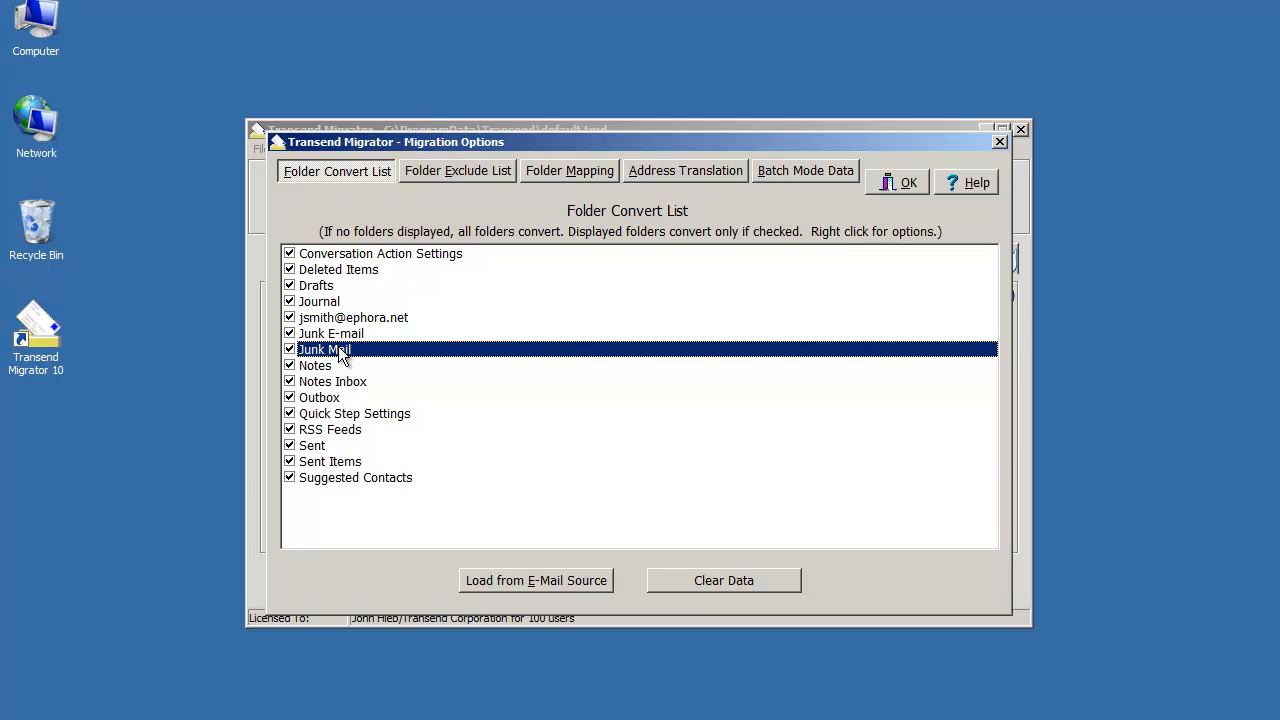
right_click(340, 348)
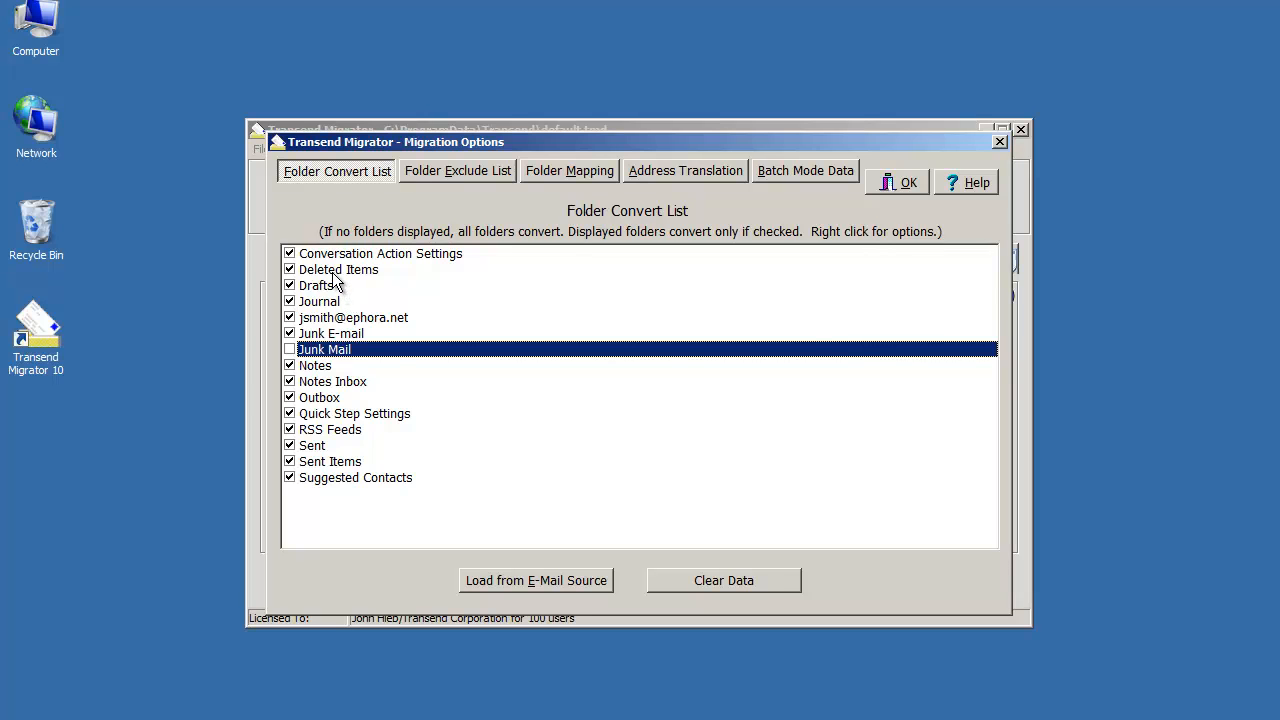
right_click(316, 364)
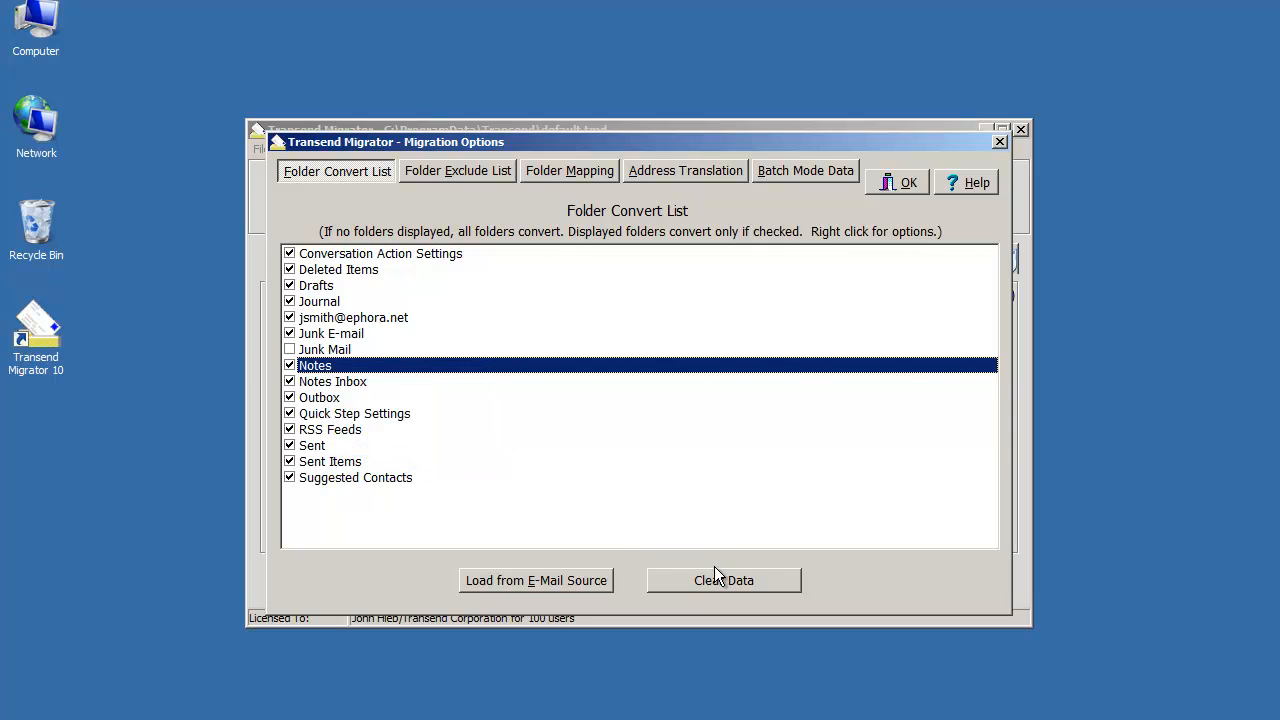
click(724, 580)
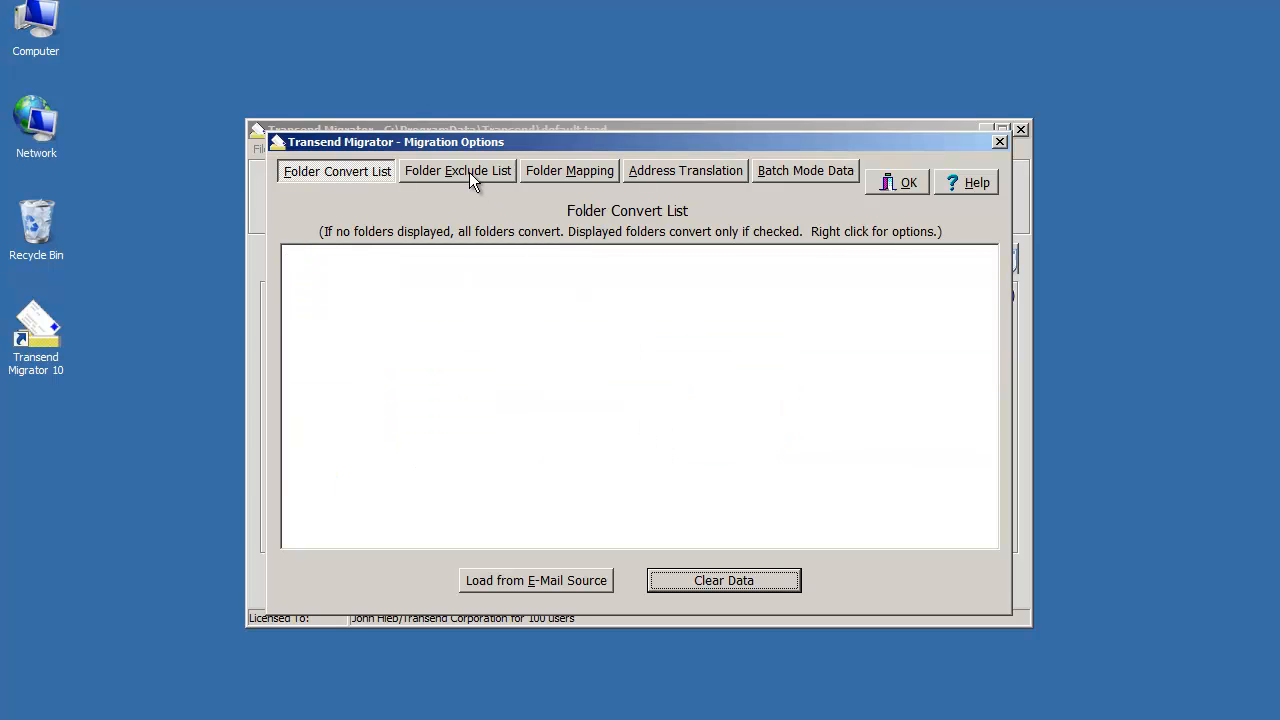
Map the Notes folder to a new folder named My Data, then view the empty address translation table.
click(568, 170)
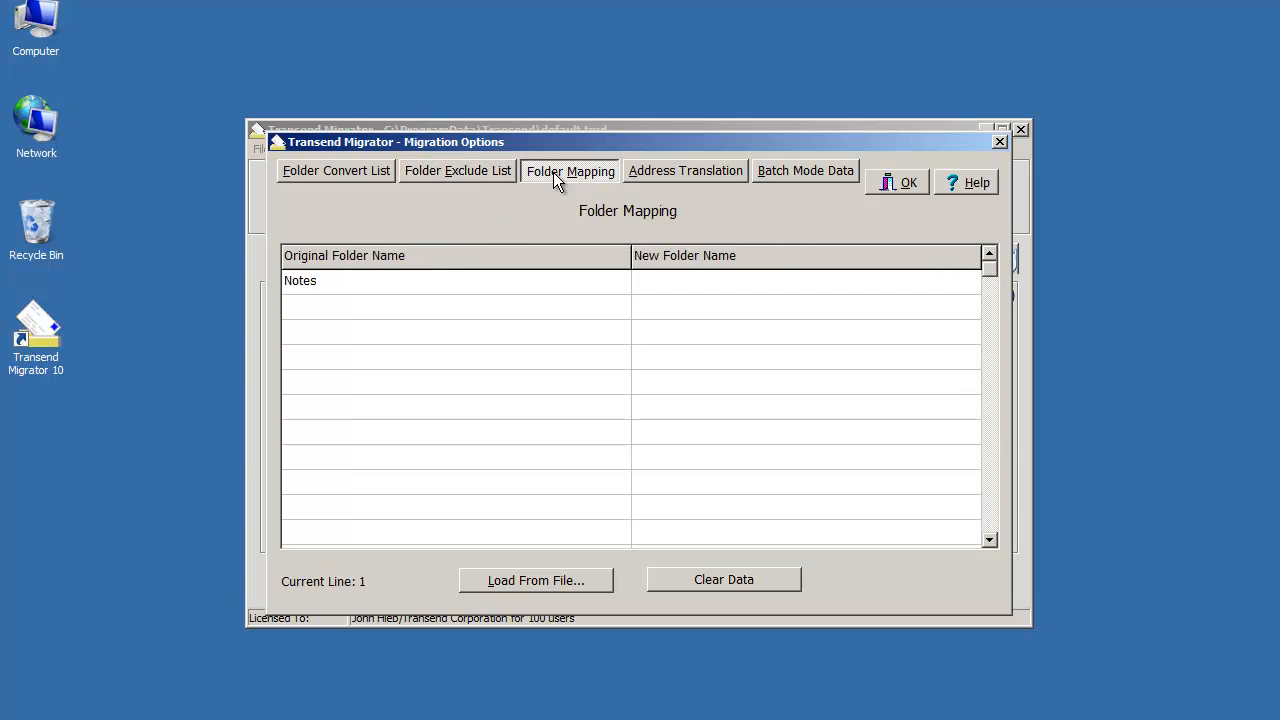
click(700, 280)
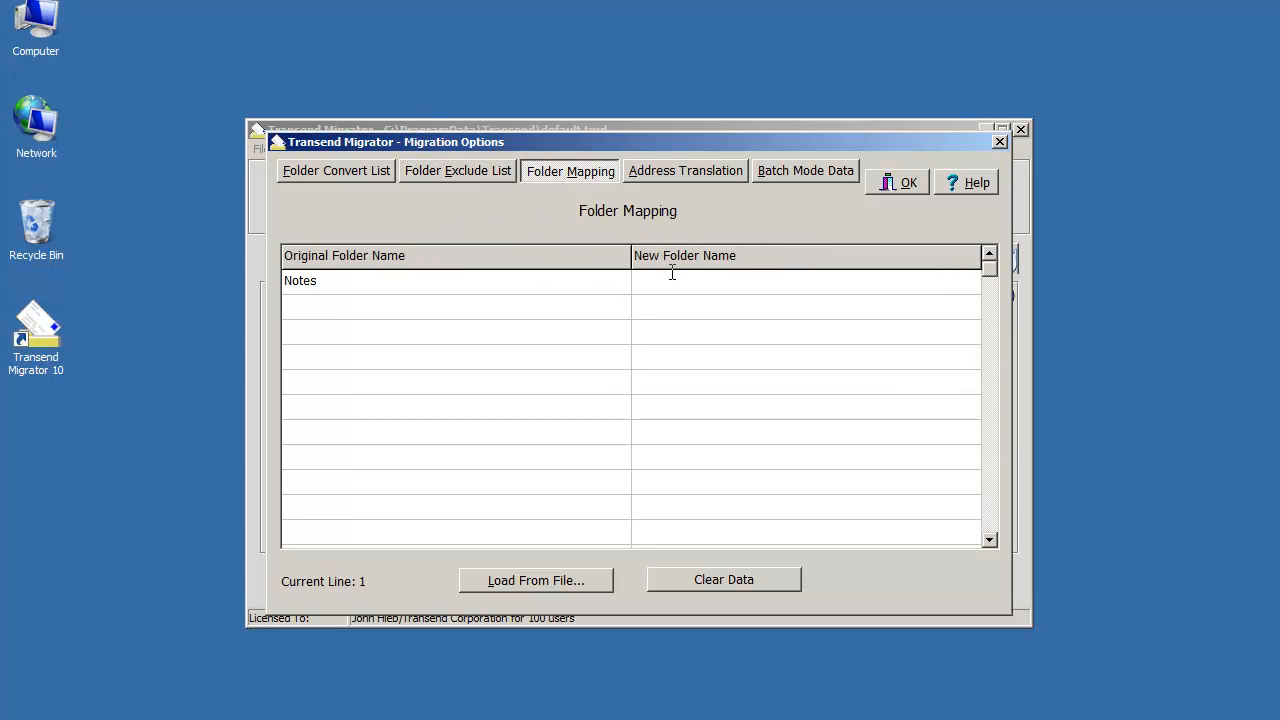
text(My Data)
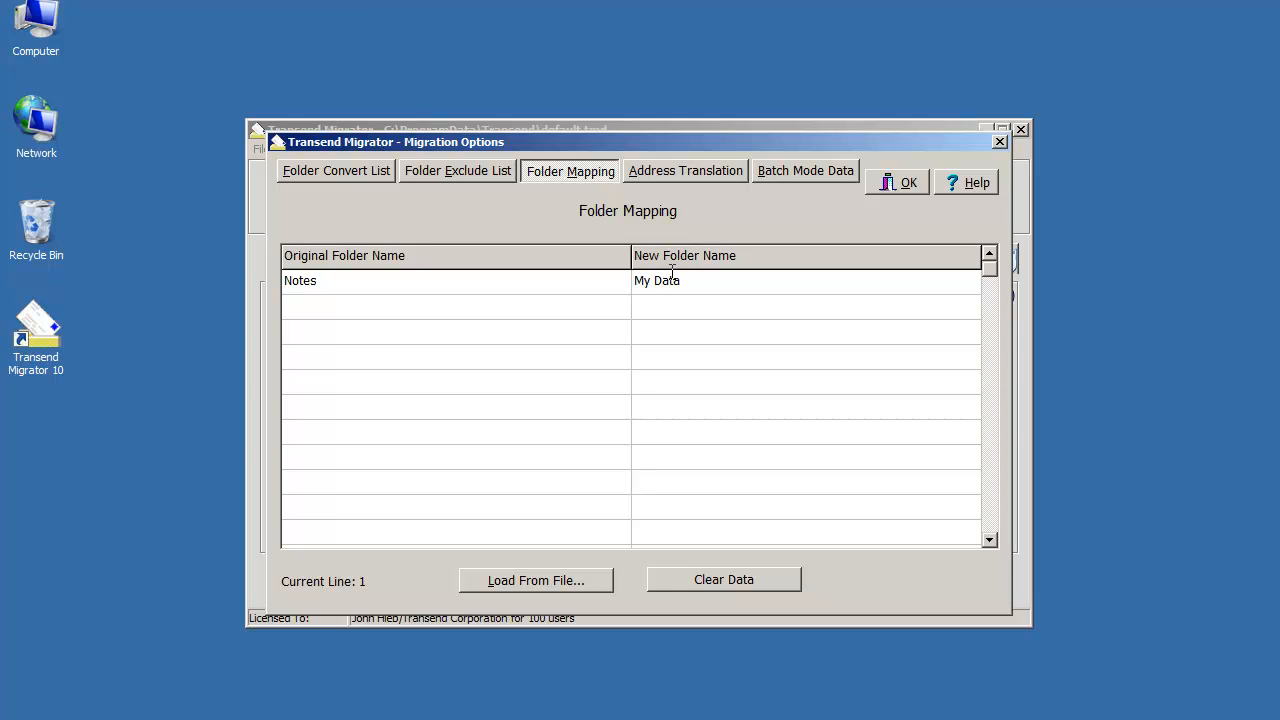
click(686, 170)
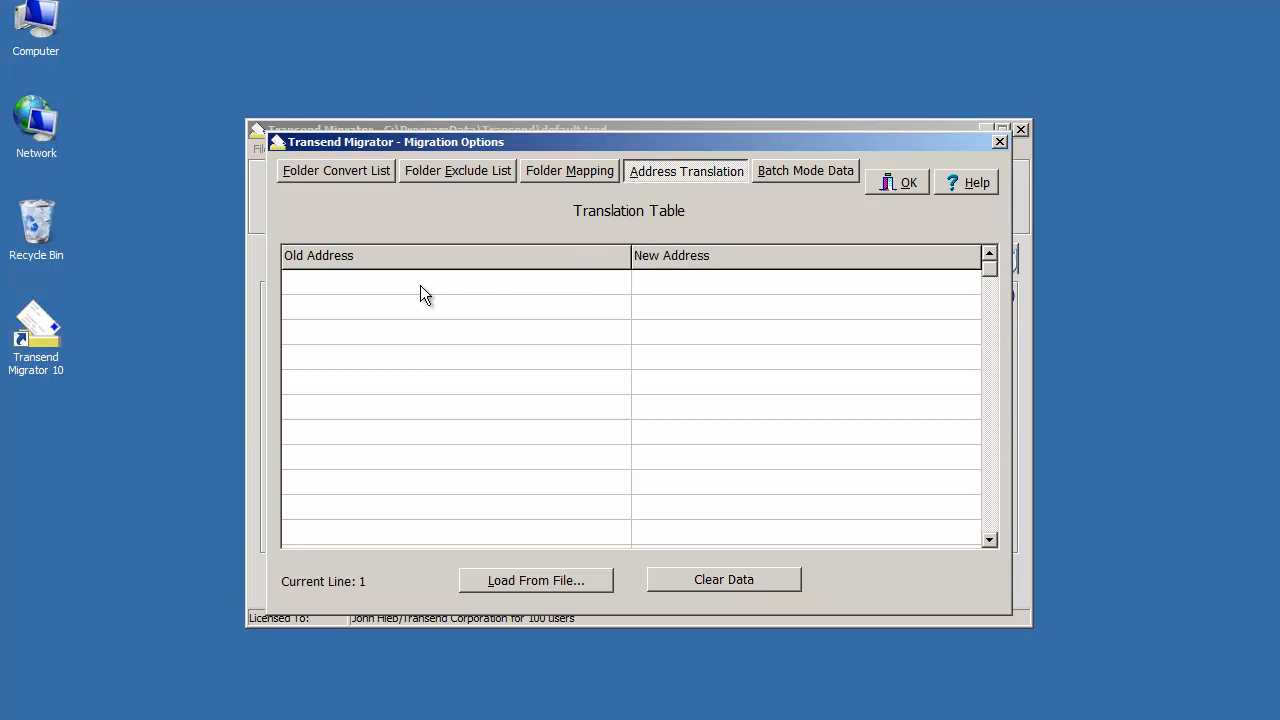
mouse_move(678, 296)
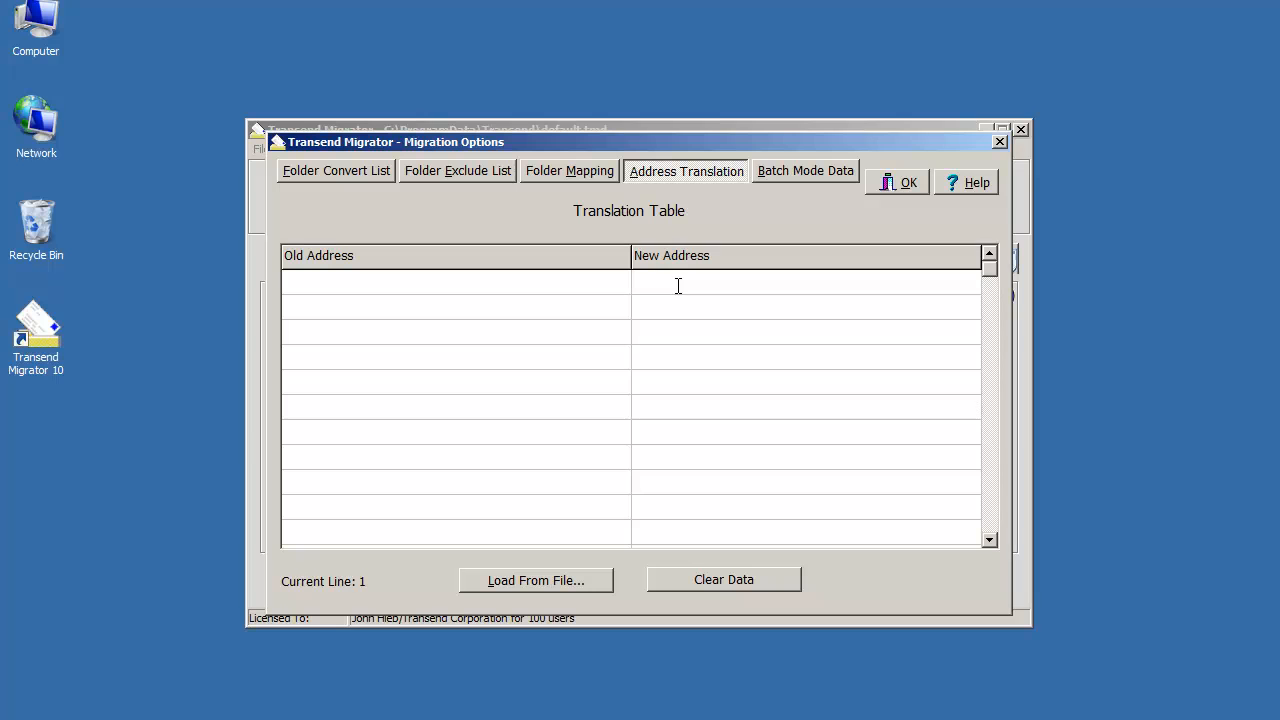
click(700, 280)
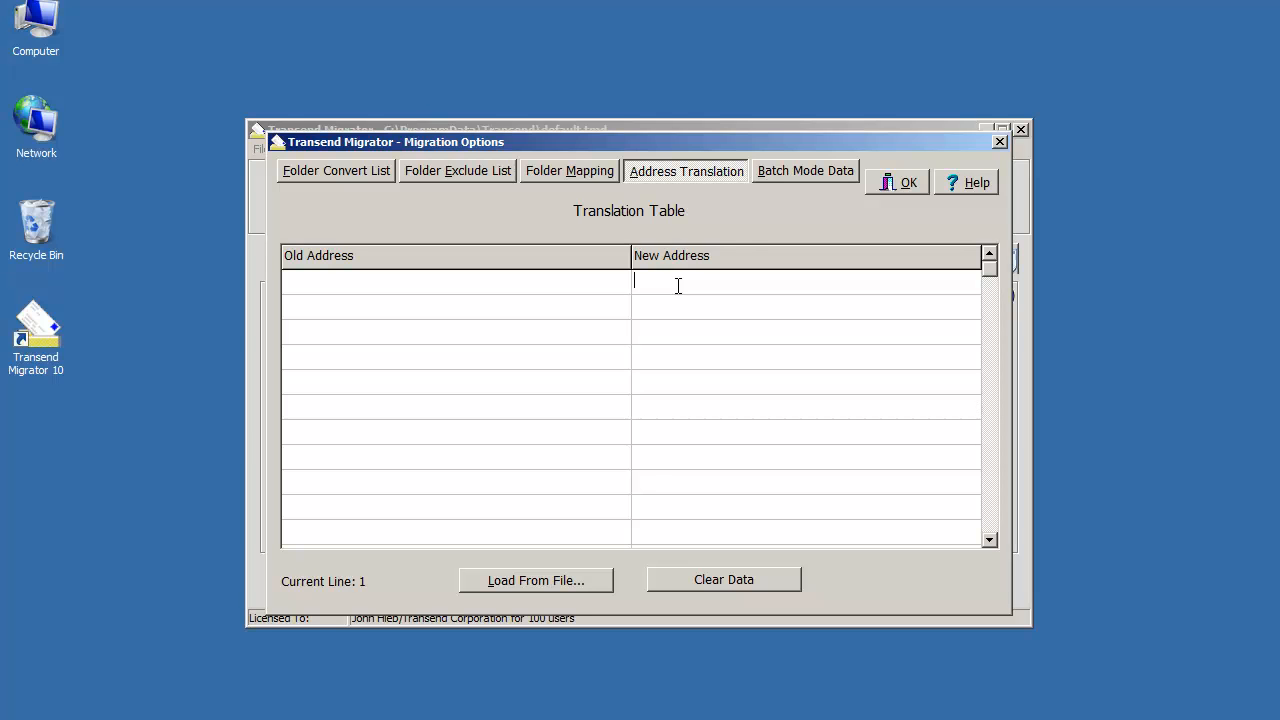
mouse_move(778, 192)
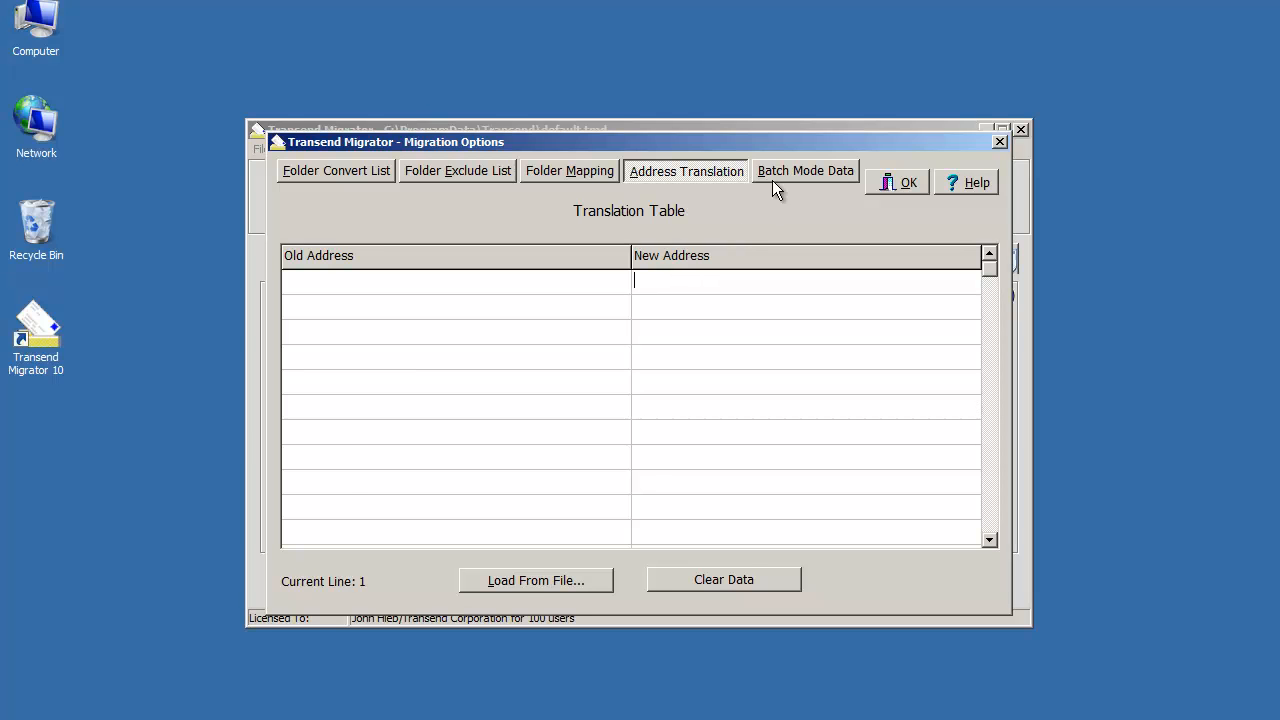
Show the empty Batch Mode Data table with its Migrated and variable columns.
click(804, 170)
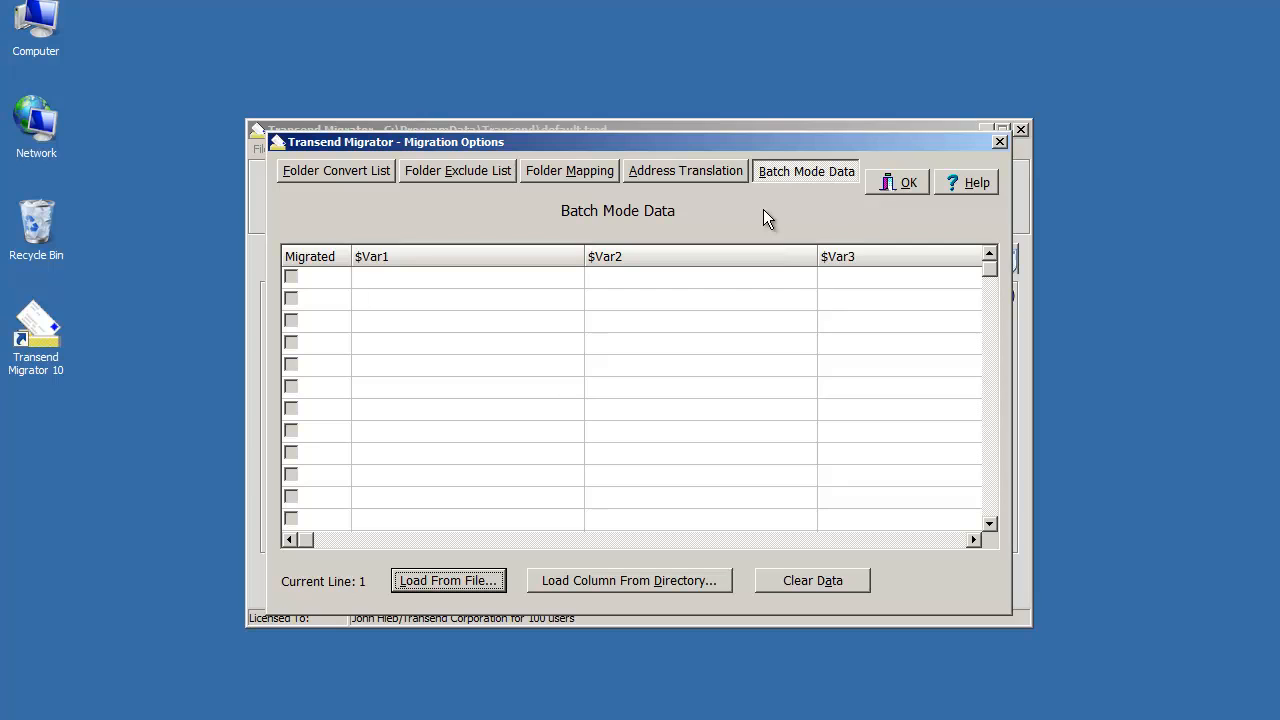
mouse_move(624, 424)
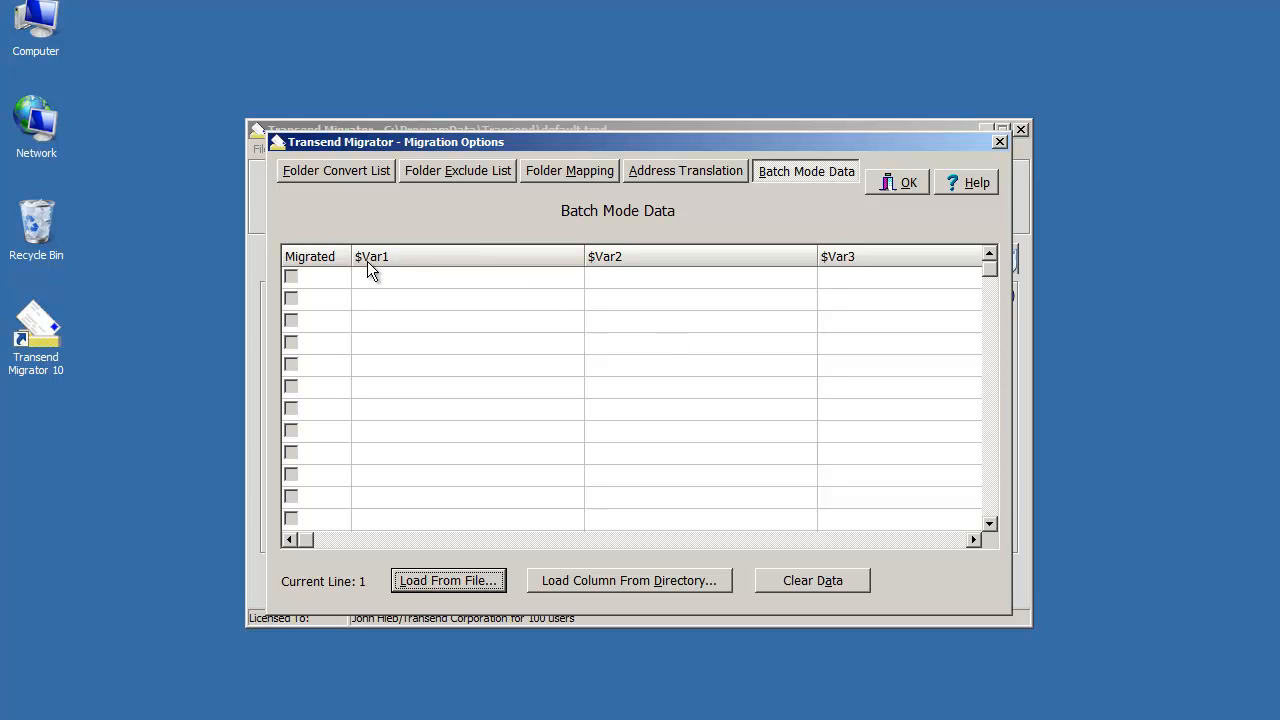
mouse_move(388, 270)
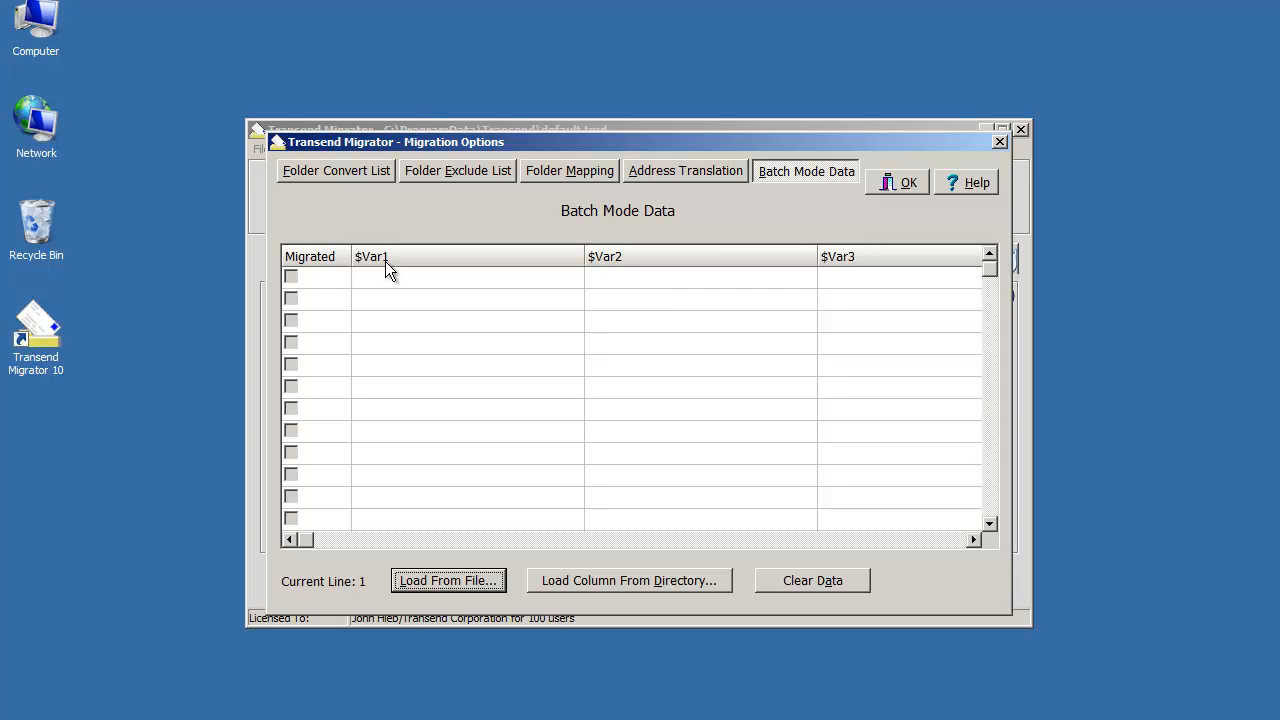
mouse_move(658, 418)
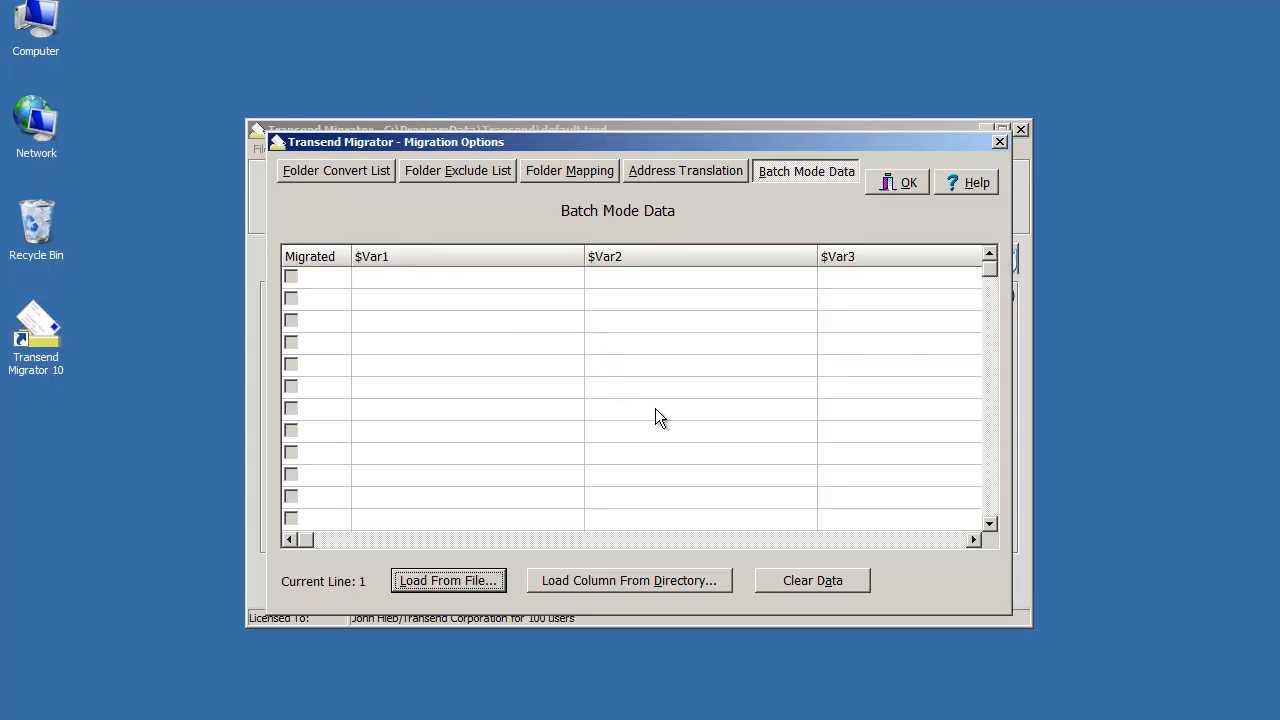
Review the Load Column From Directory options, cancel without loading, and close Migration Options.
click(628, 580)
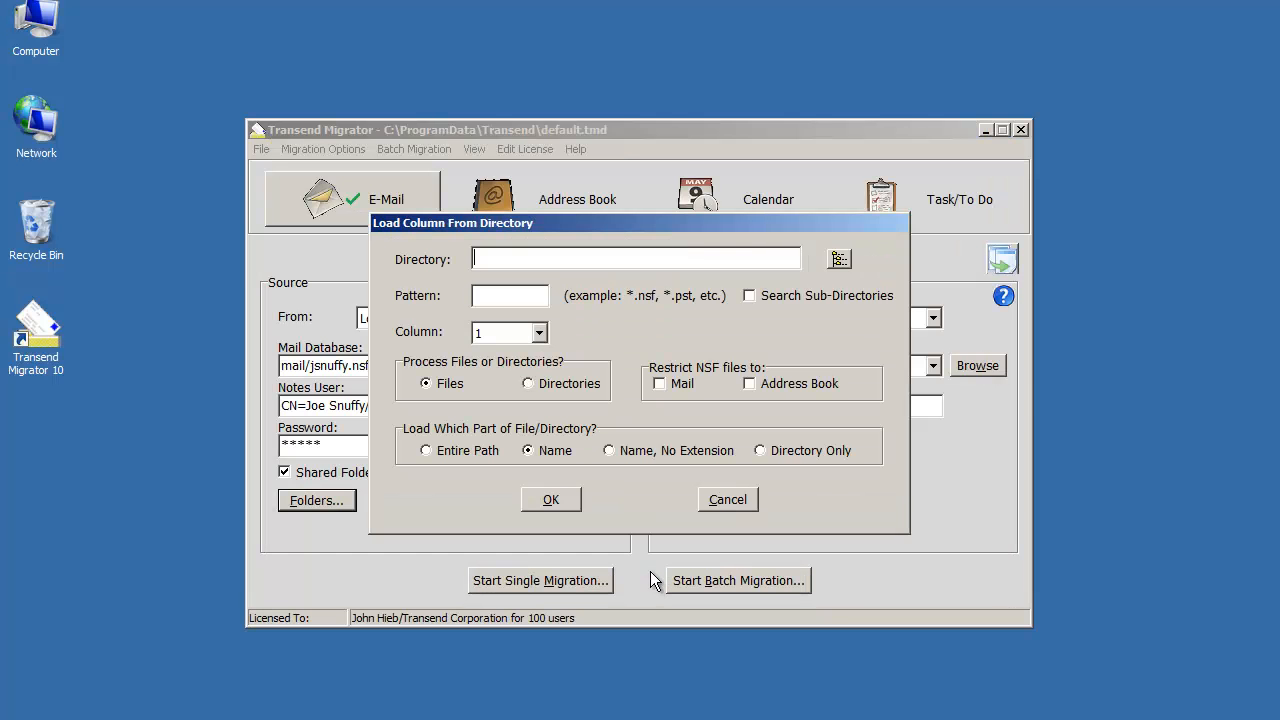
mouse_move(612, 492)
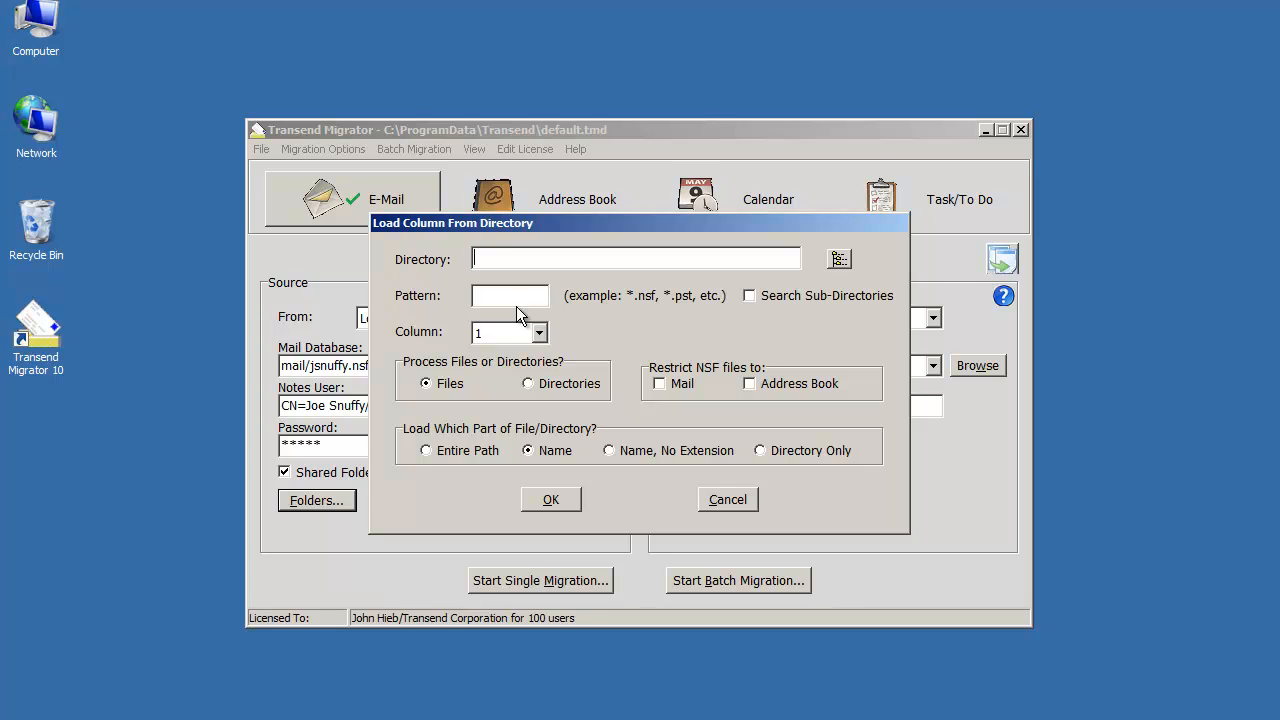
click(728, 500)
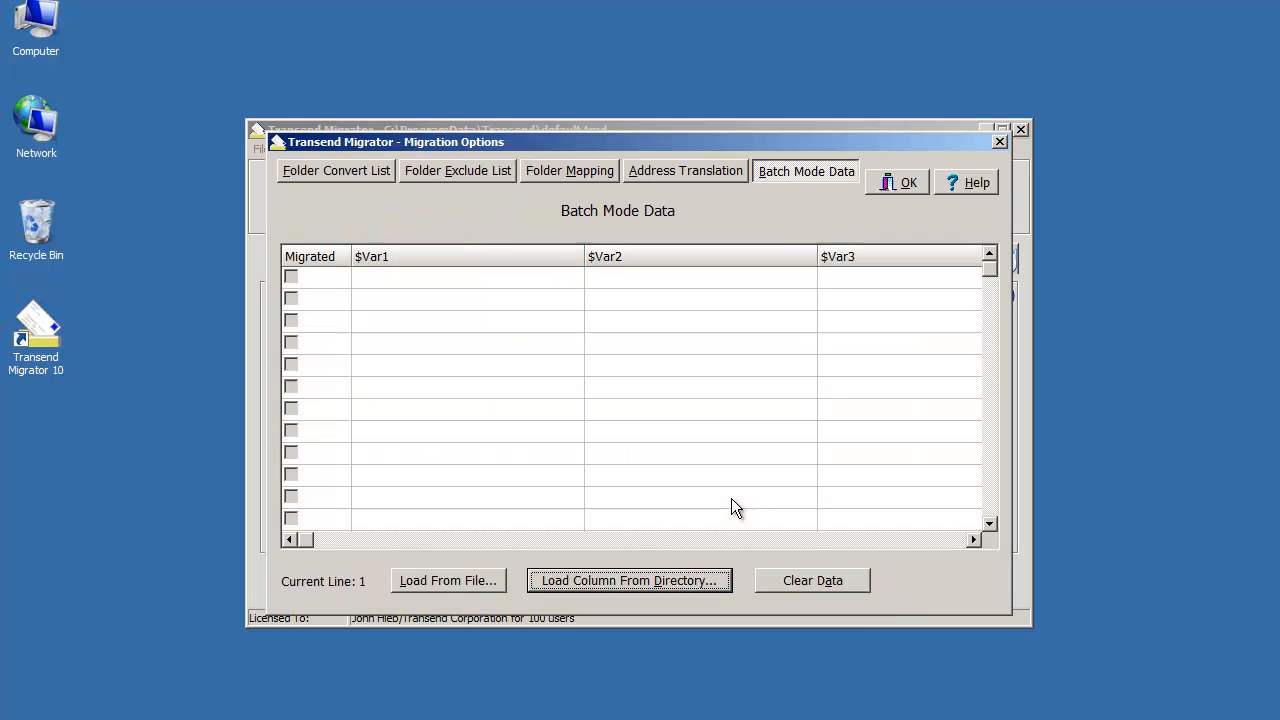
click(896, 182)
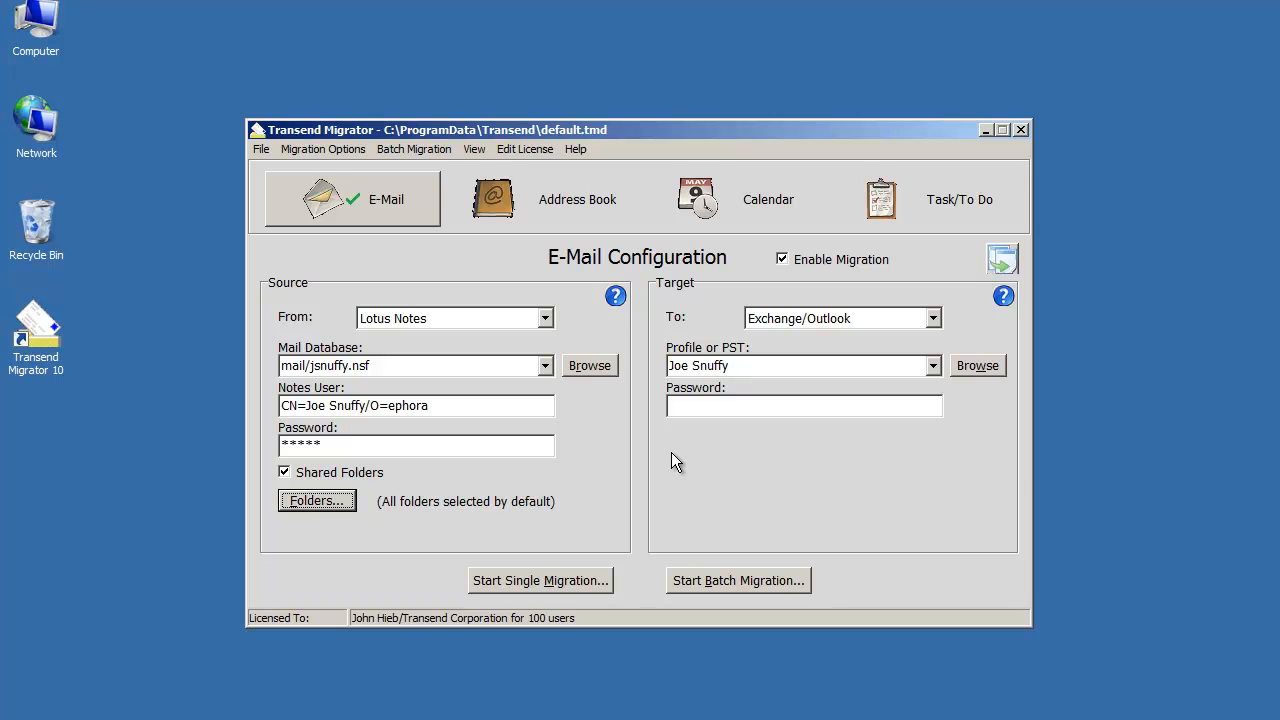
mouse_move(658, 462)
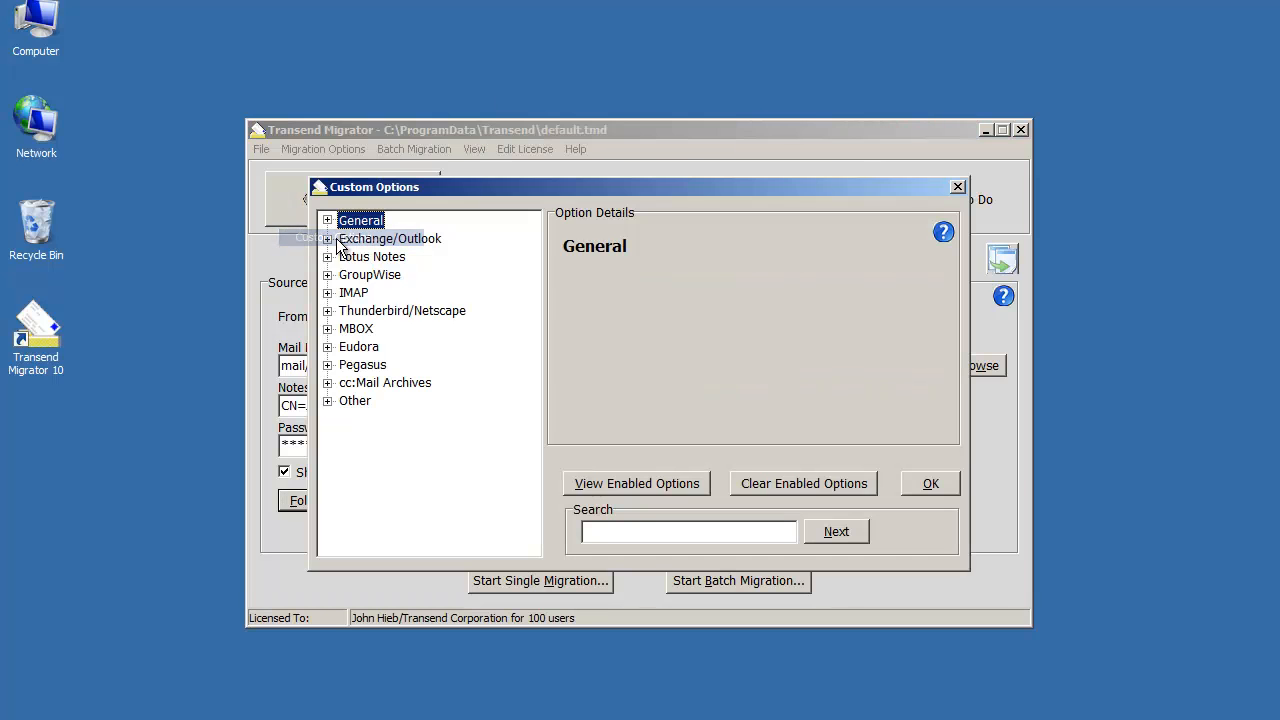
mouse_move(484, 356)
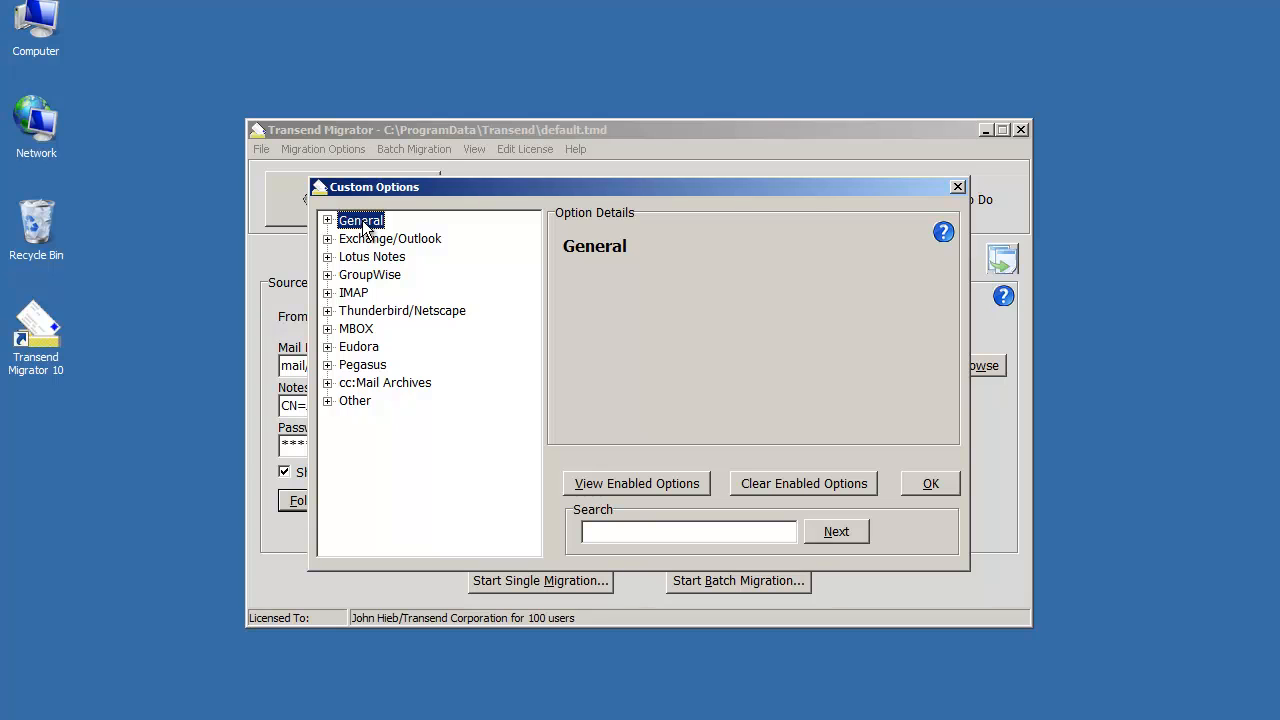
mouse_move(368, 264)
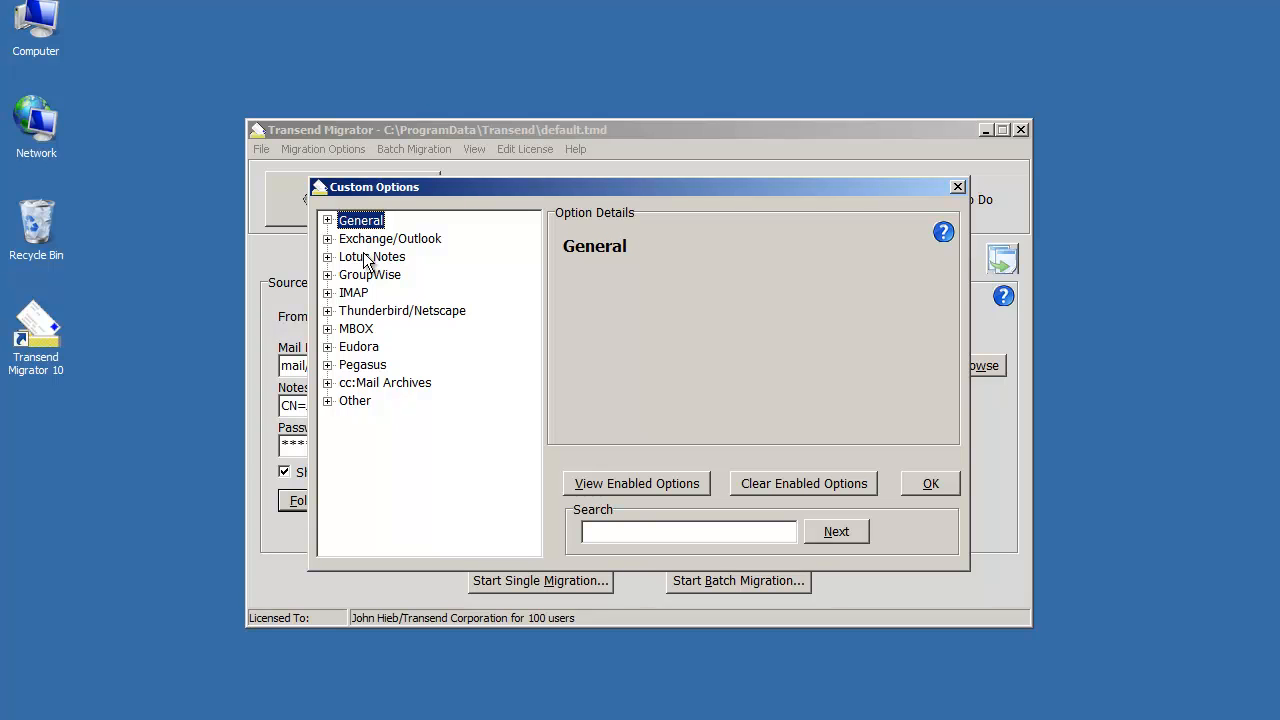
mouse_move(368, 288)
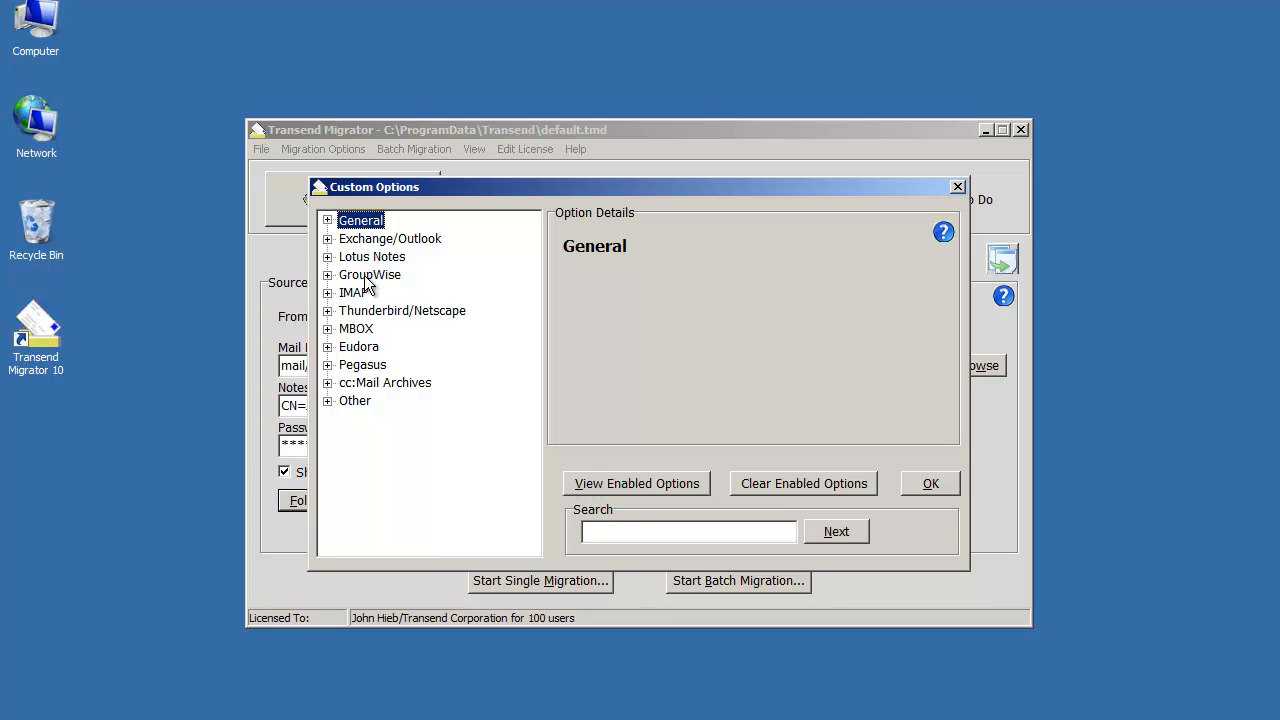
mouse_move(368, 388)
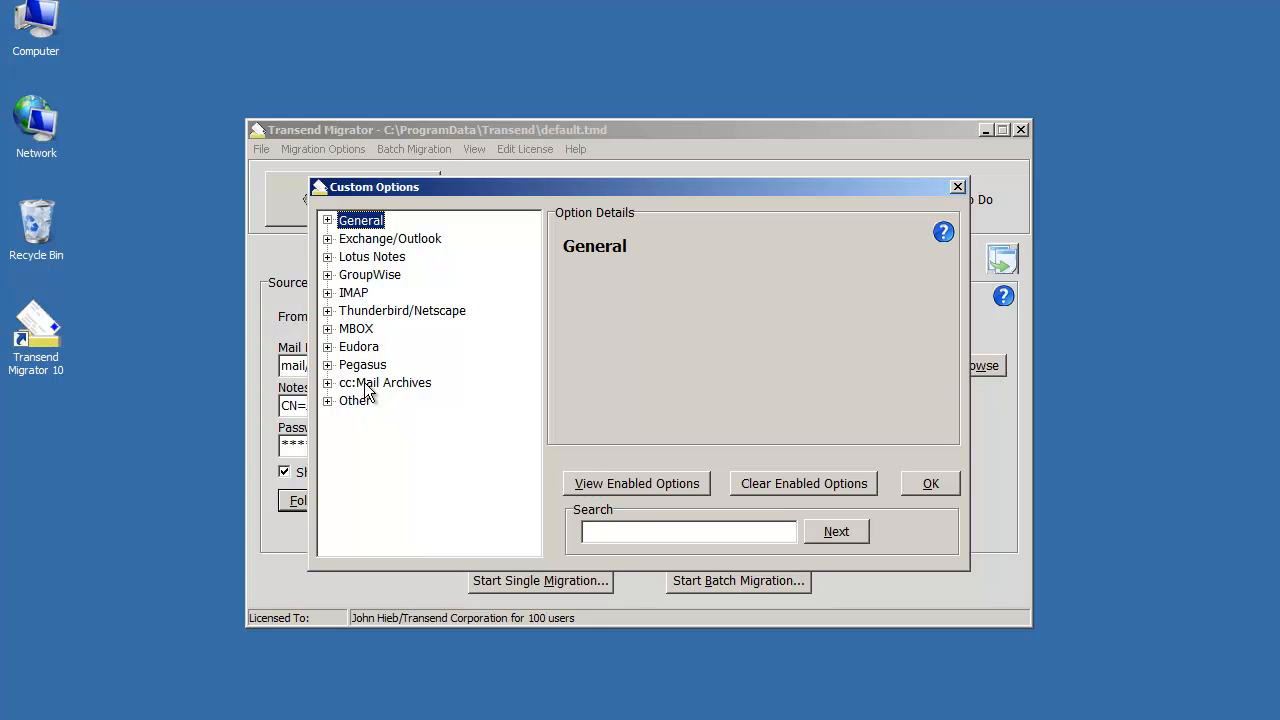
mouse_move(370, 376)
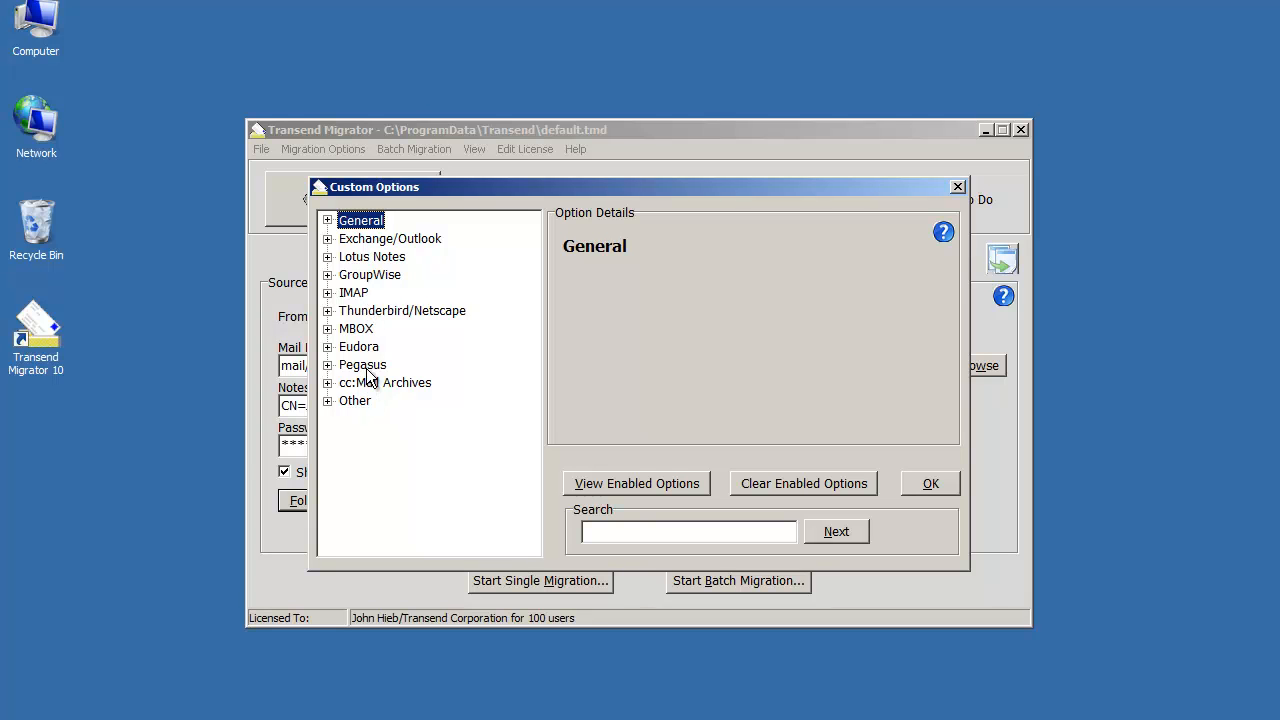
mouse_move(912, 490)
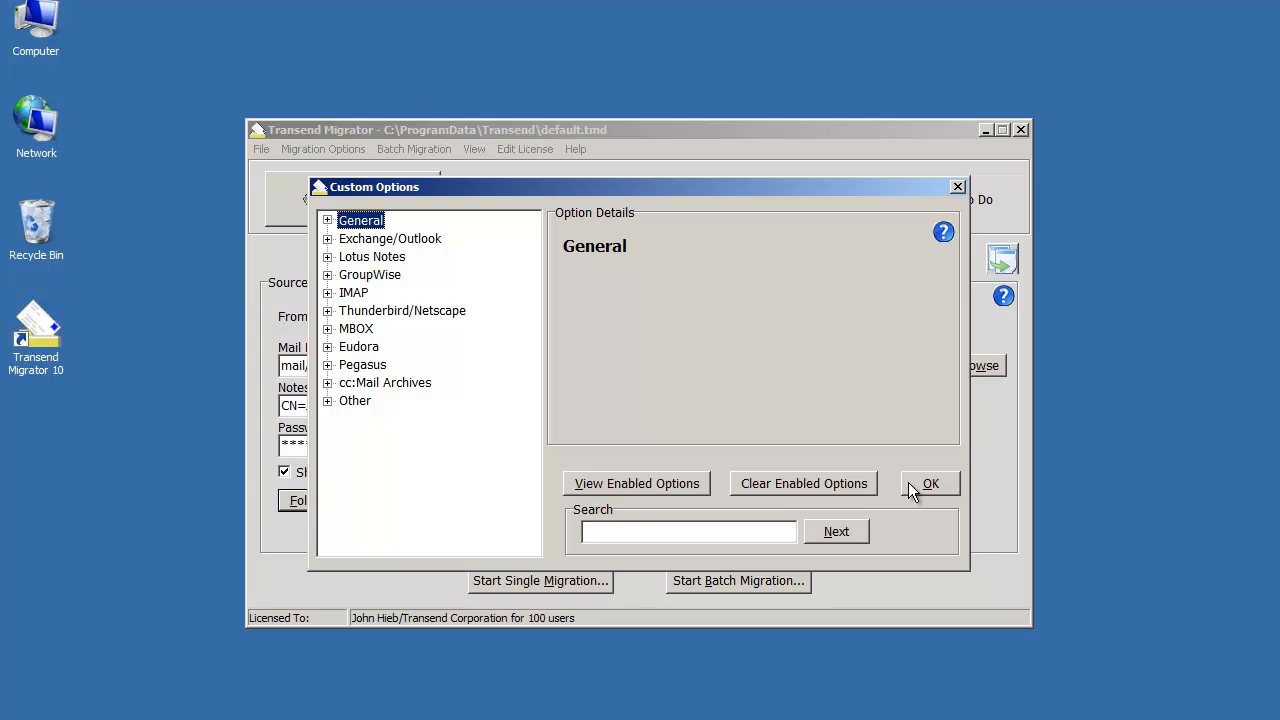
click(930, 482)
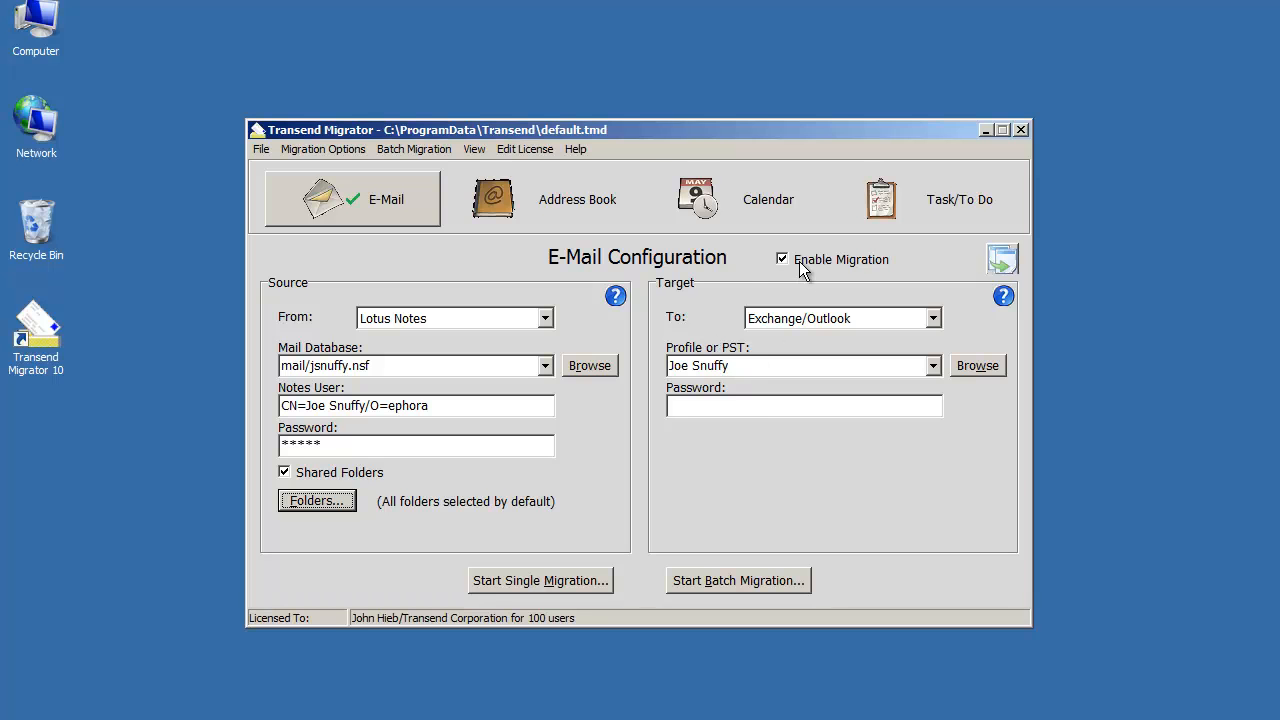
Copy the e-mail settings to the address book, calendar and task migrations, then start a single-user migration.
click(544, 198)
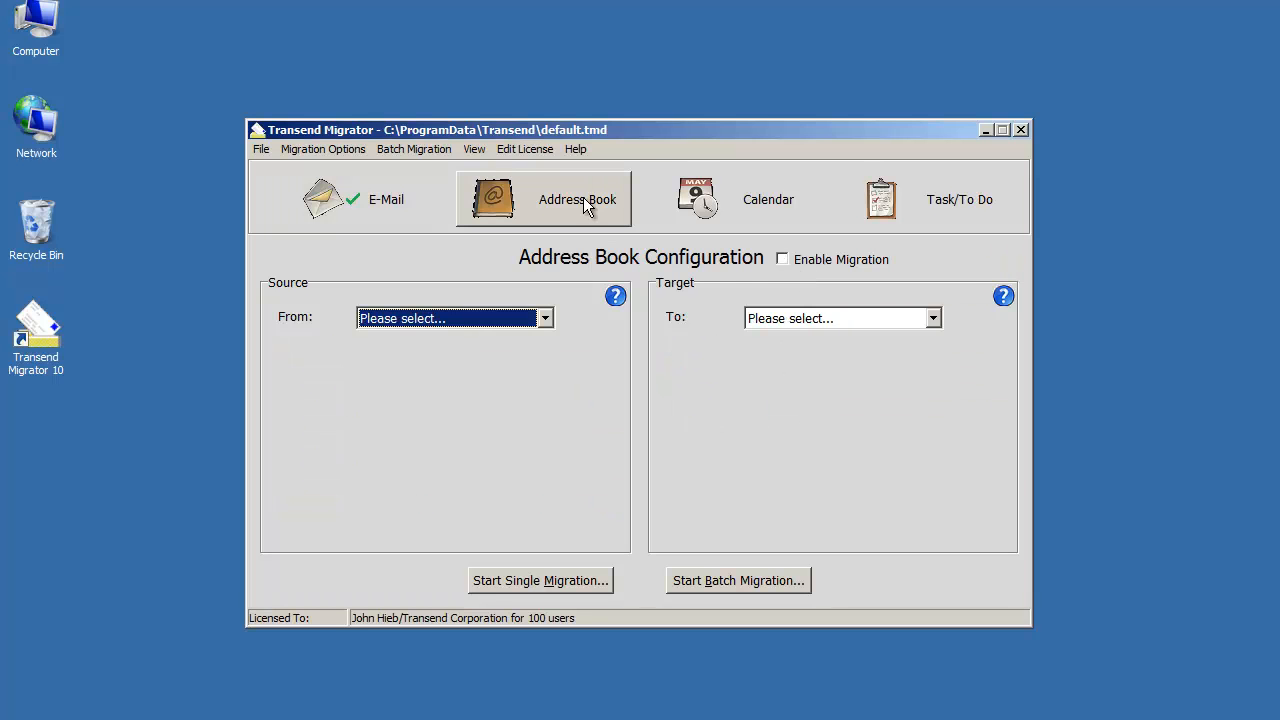
click(350, 198)
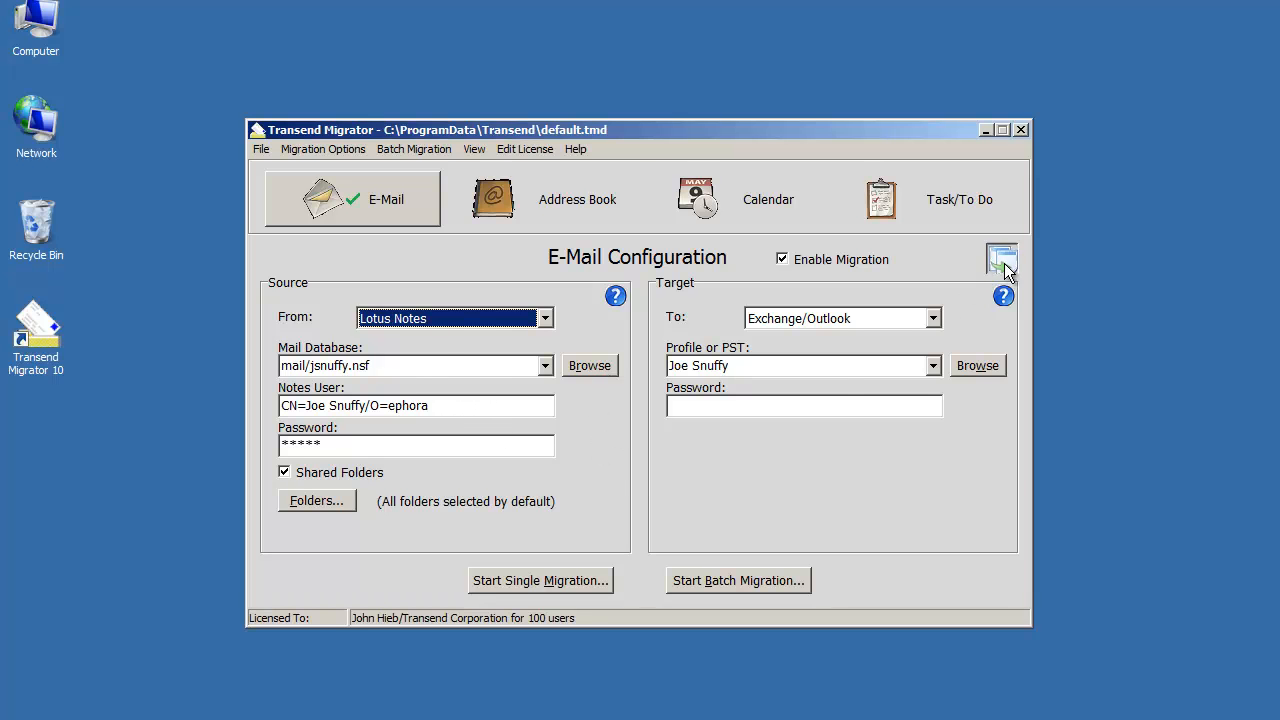
click(1000, 258)
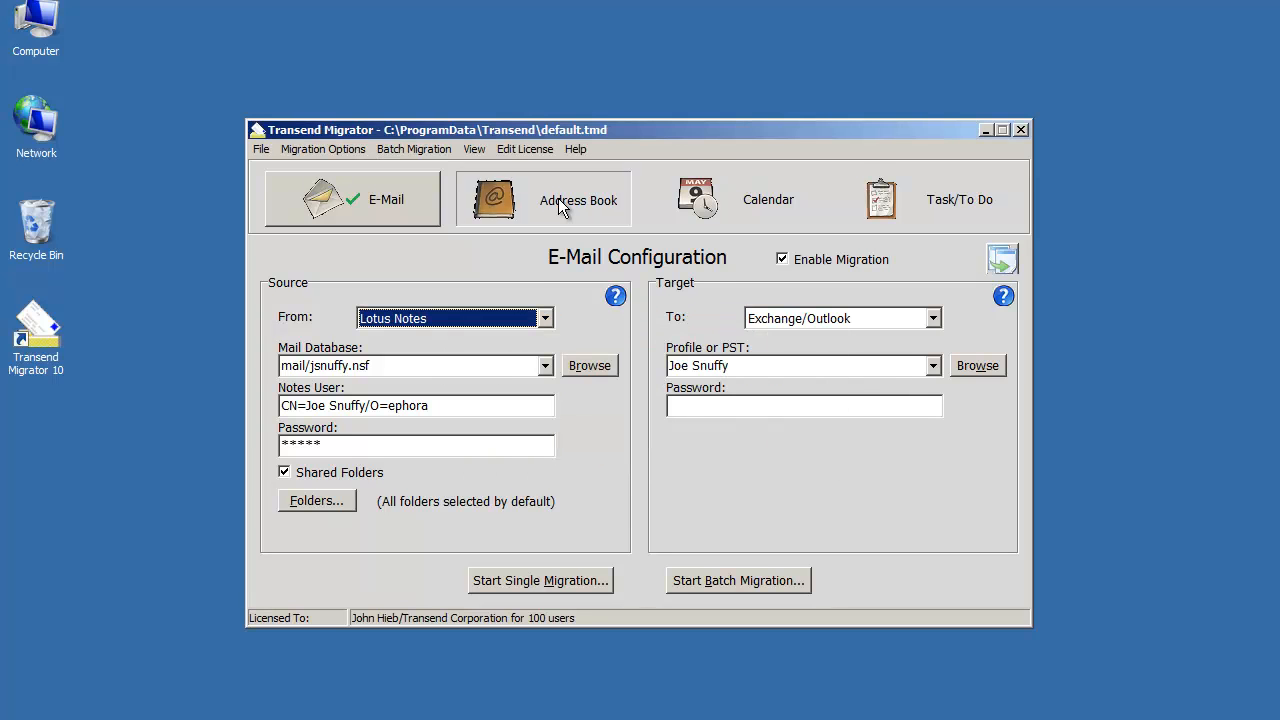
click(736, 198)
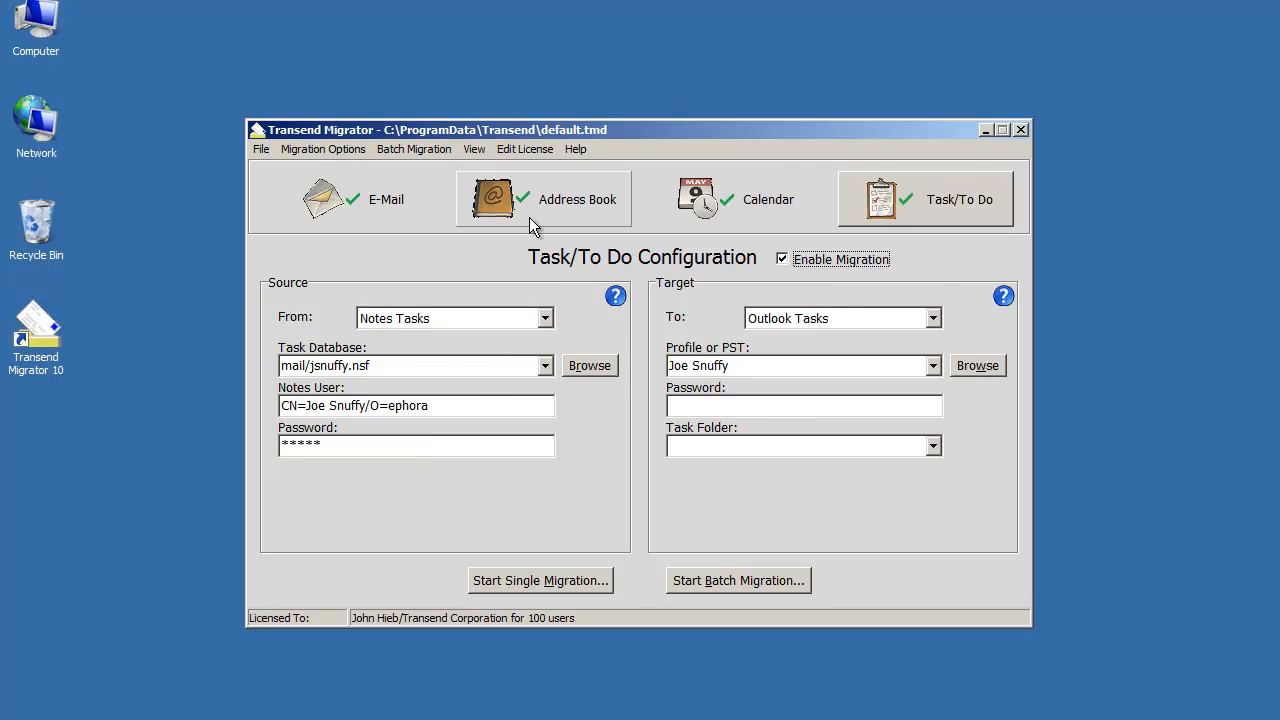
click(540, 580)
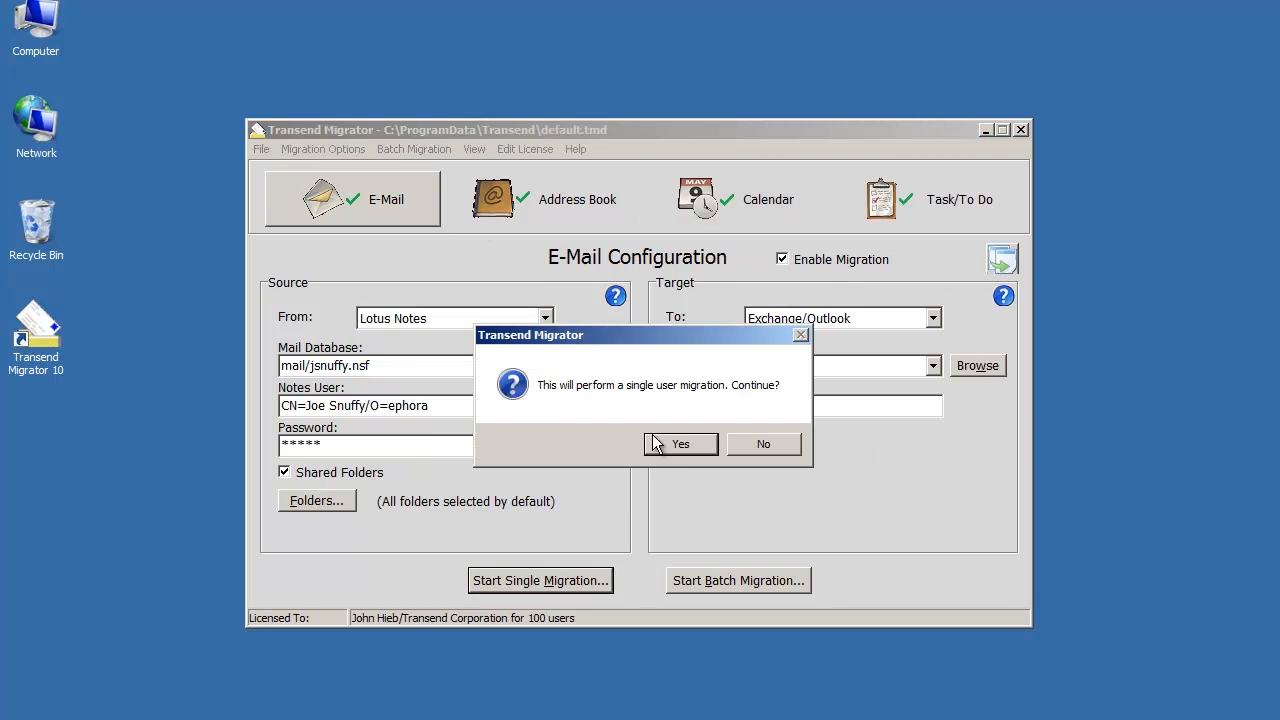
Confirm the migration, acknowledge its 17-folder completion report and close the migration monitor.
click(680, 444)
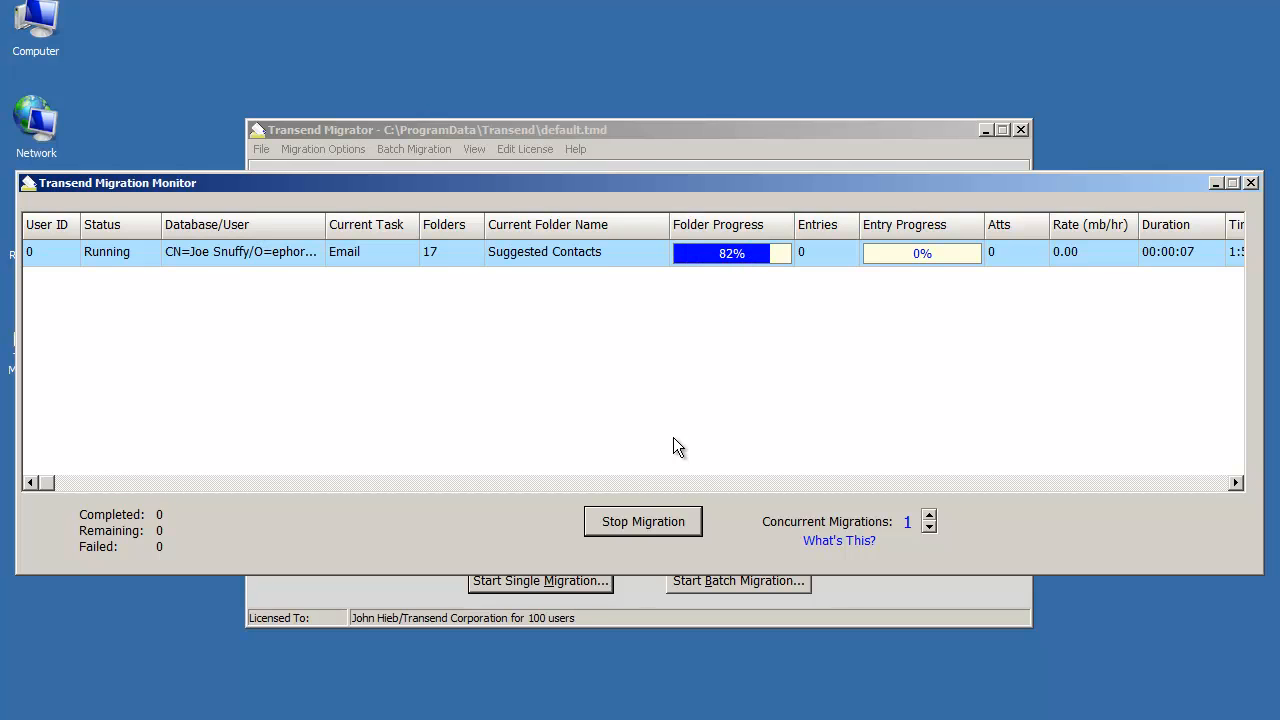
mouse_move(892, 552)
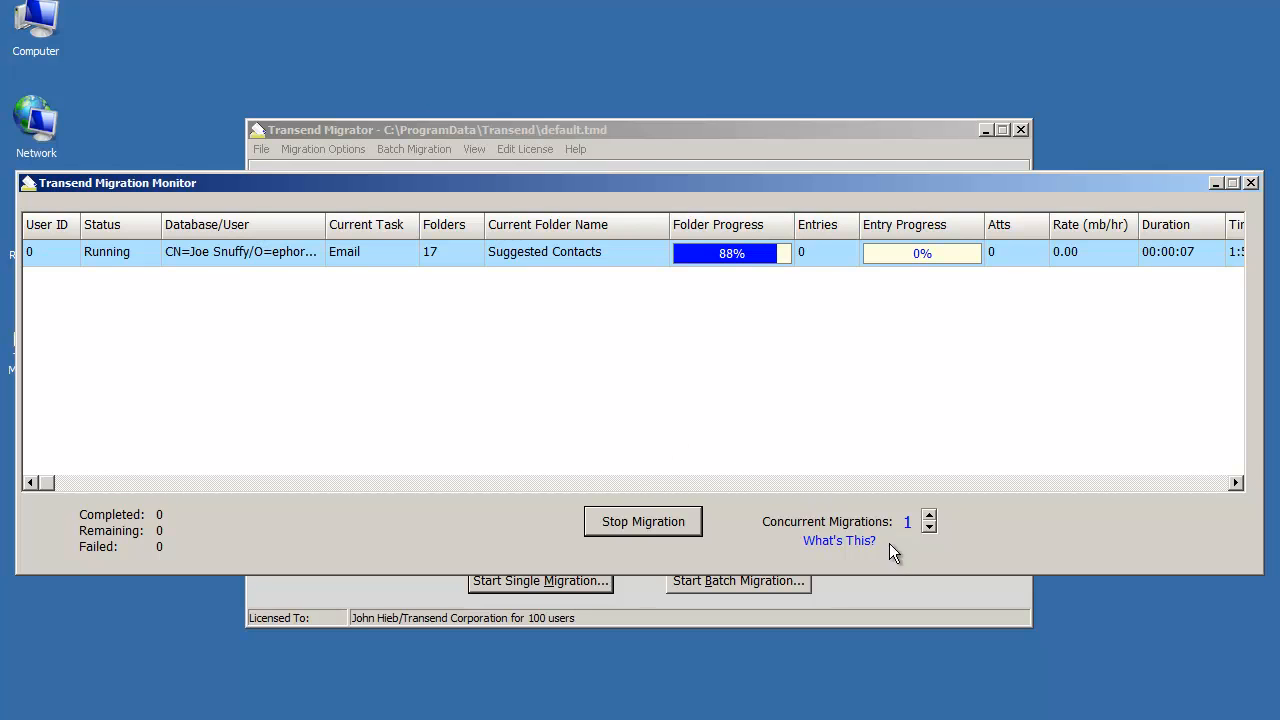
mouse_move(930, 518)
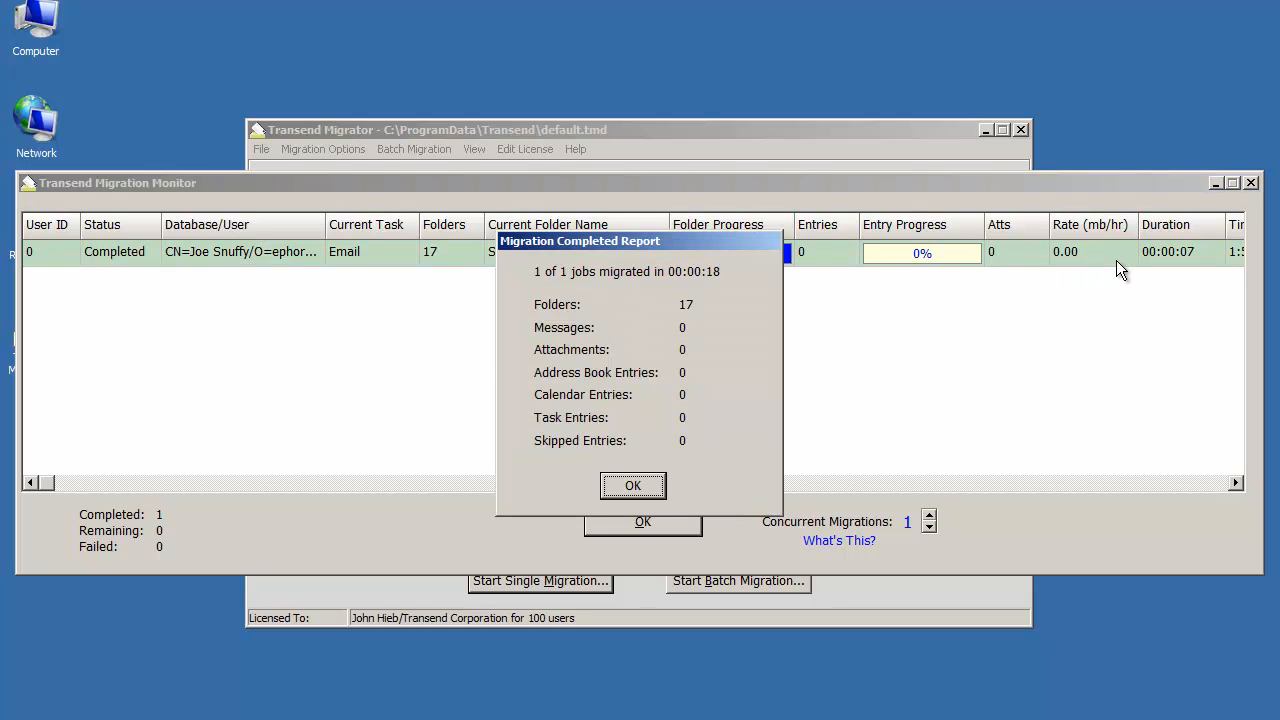
click(632, 486)
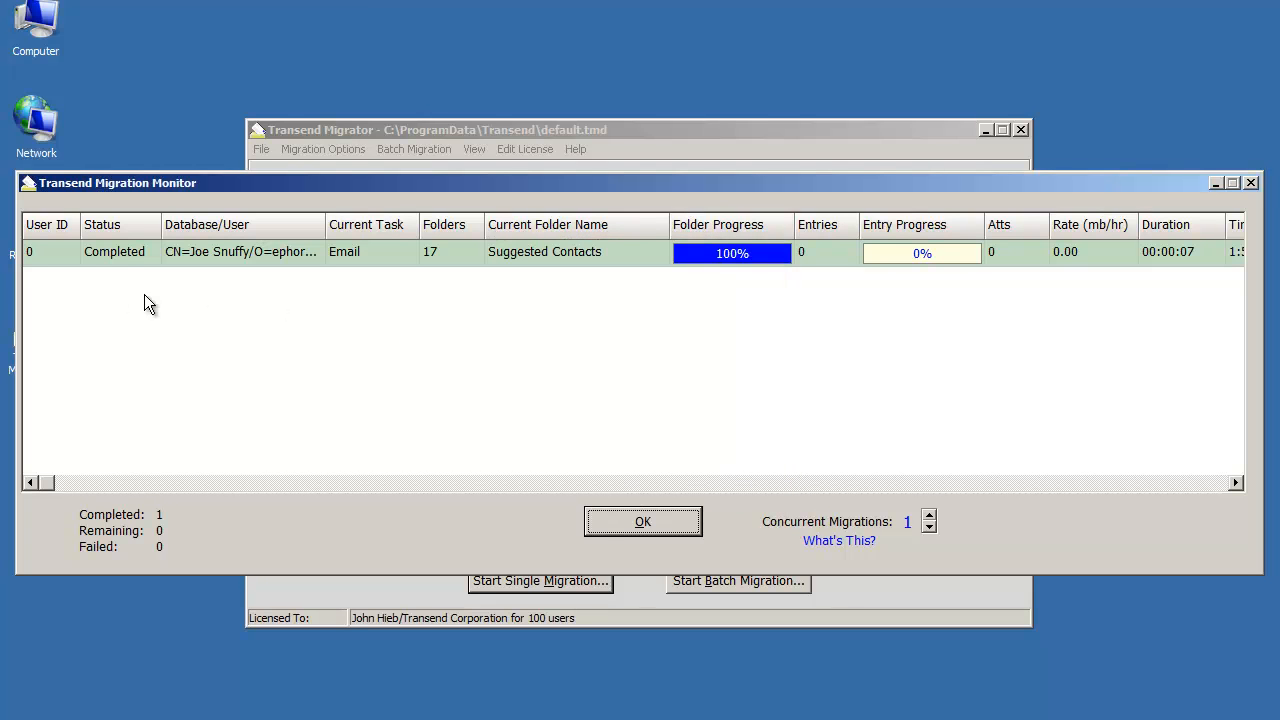
mouse_move(72, 264)
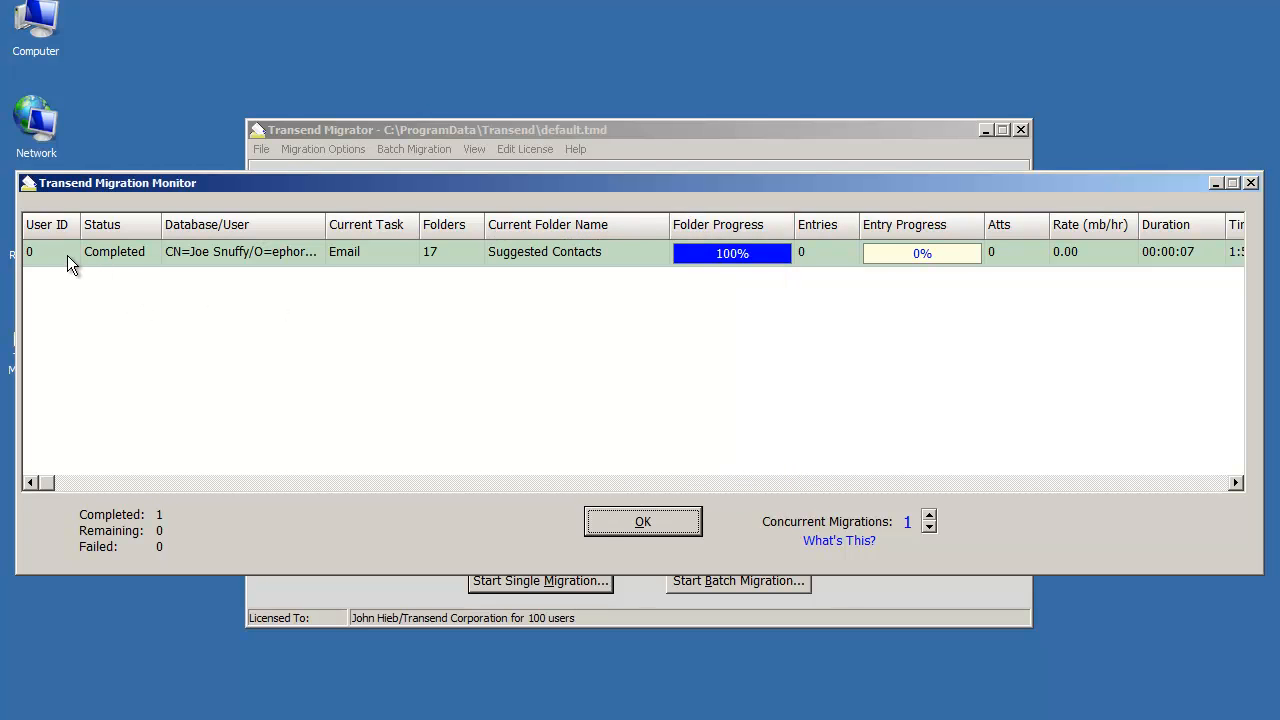
mouse_move(56, 264)
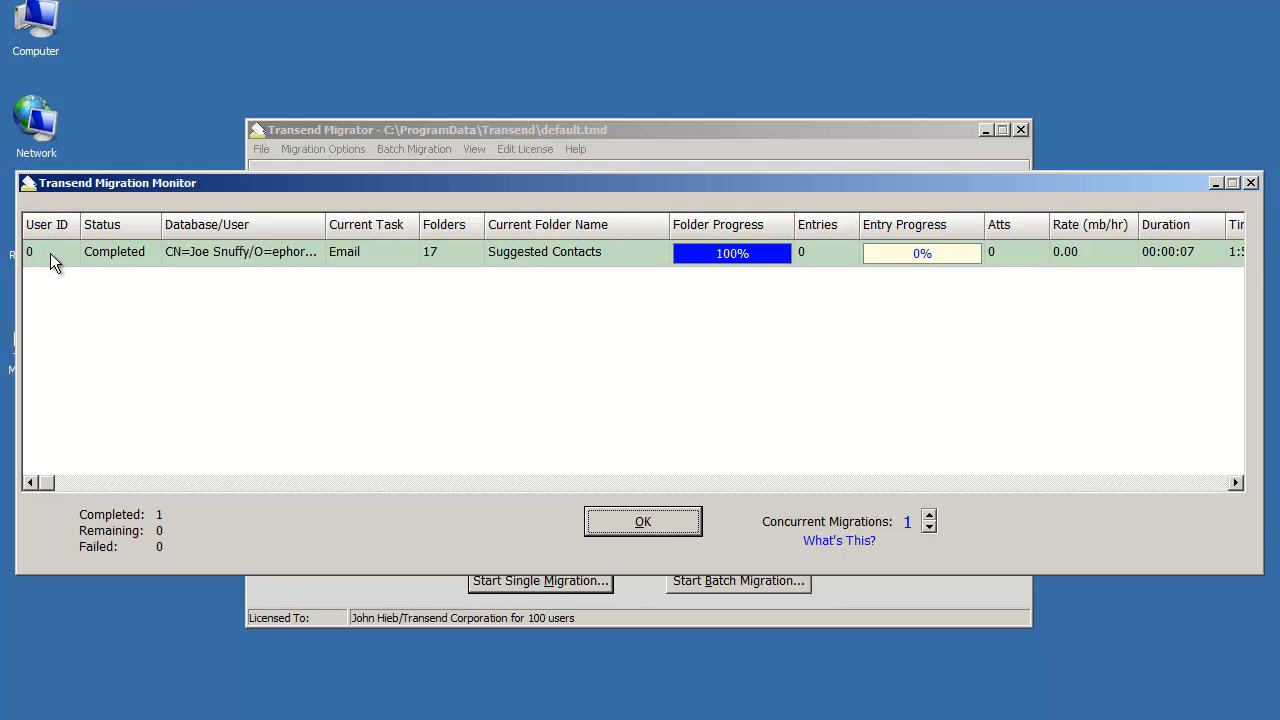
mouse_move(80, 270)
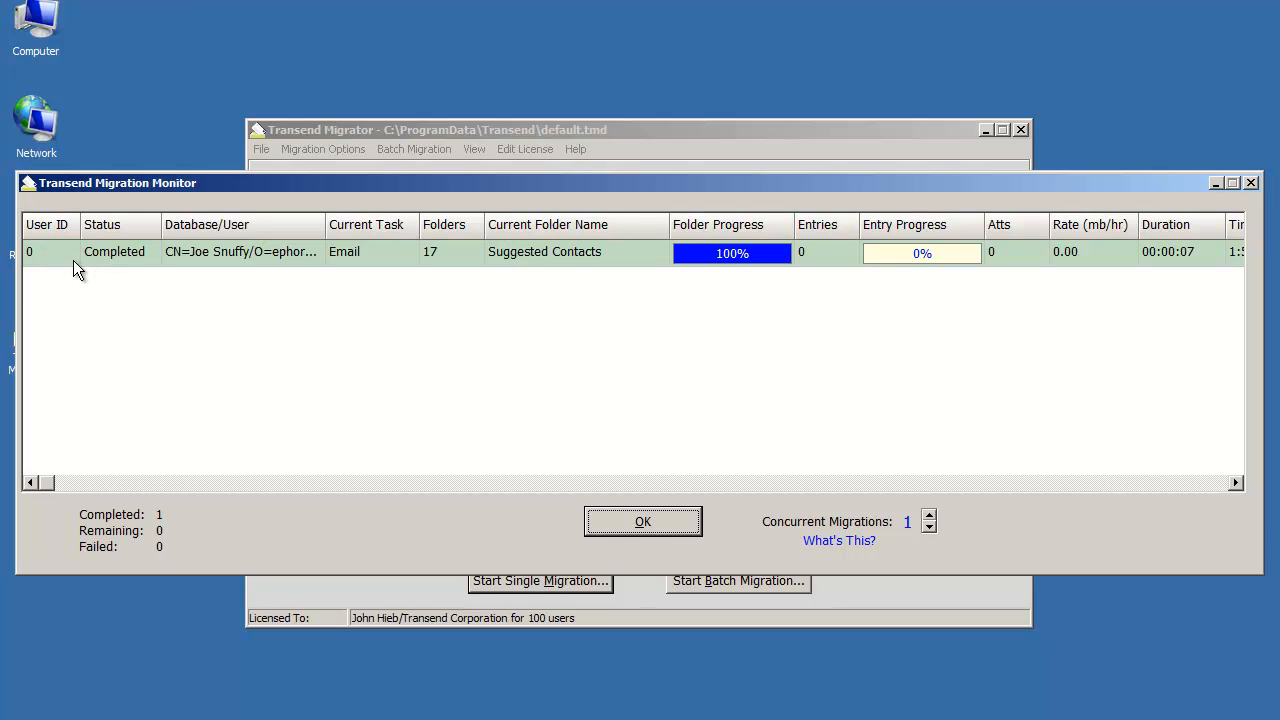
click(644, 520)
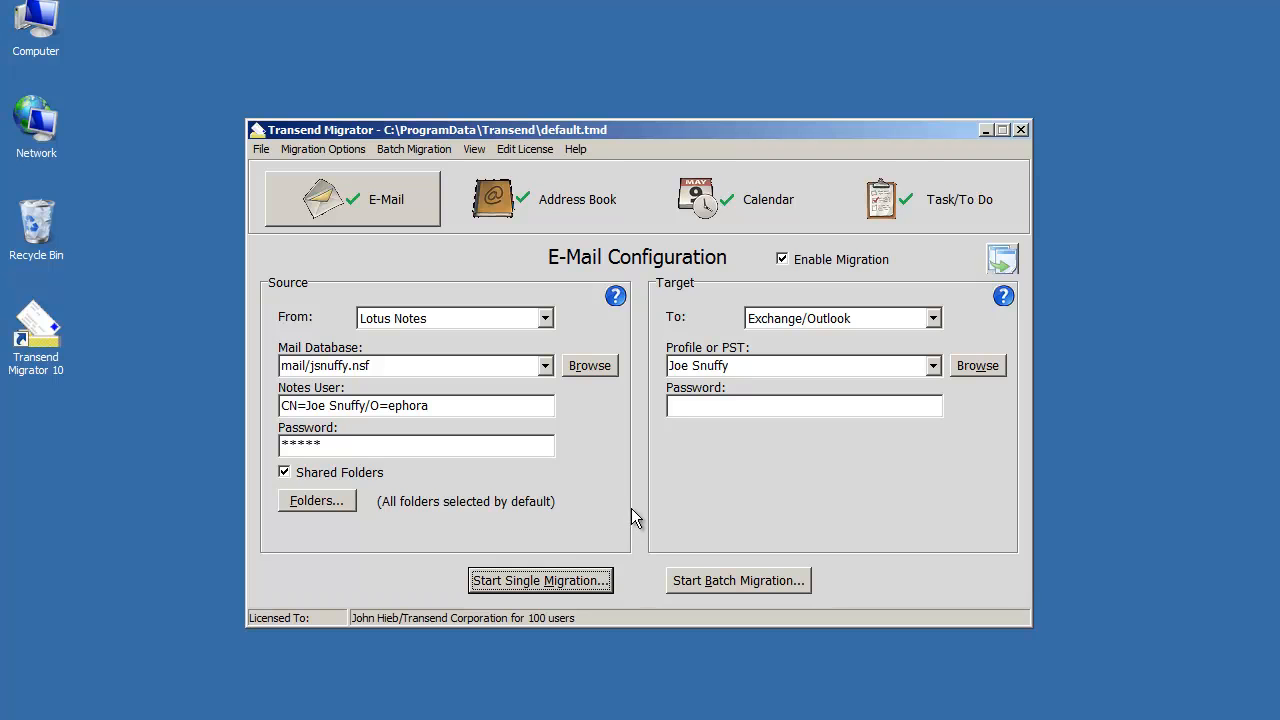
View the XML migration report in Excel showing one completed user with start and end times.
click(474, 148)
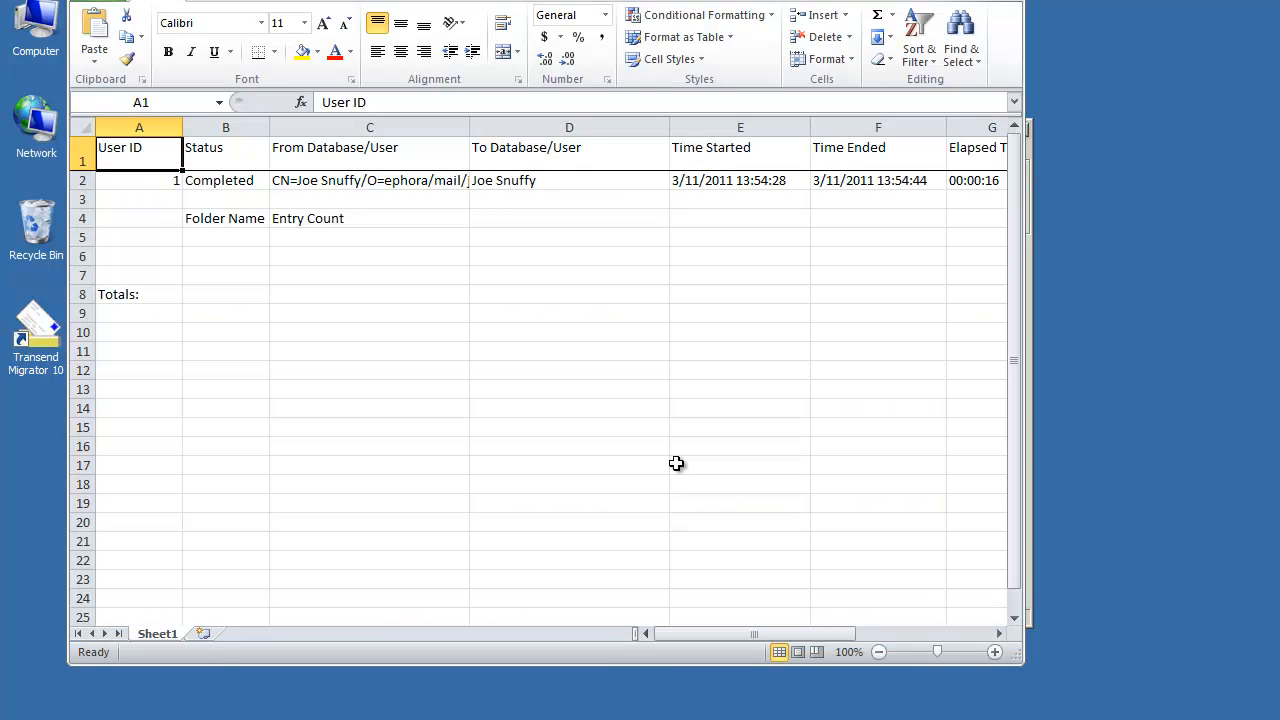
mouse_move(428, 252)
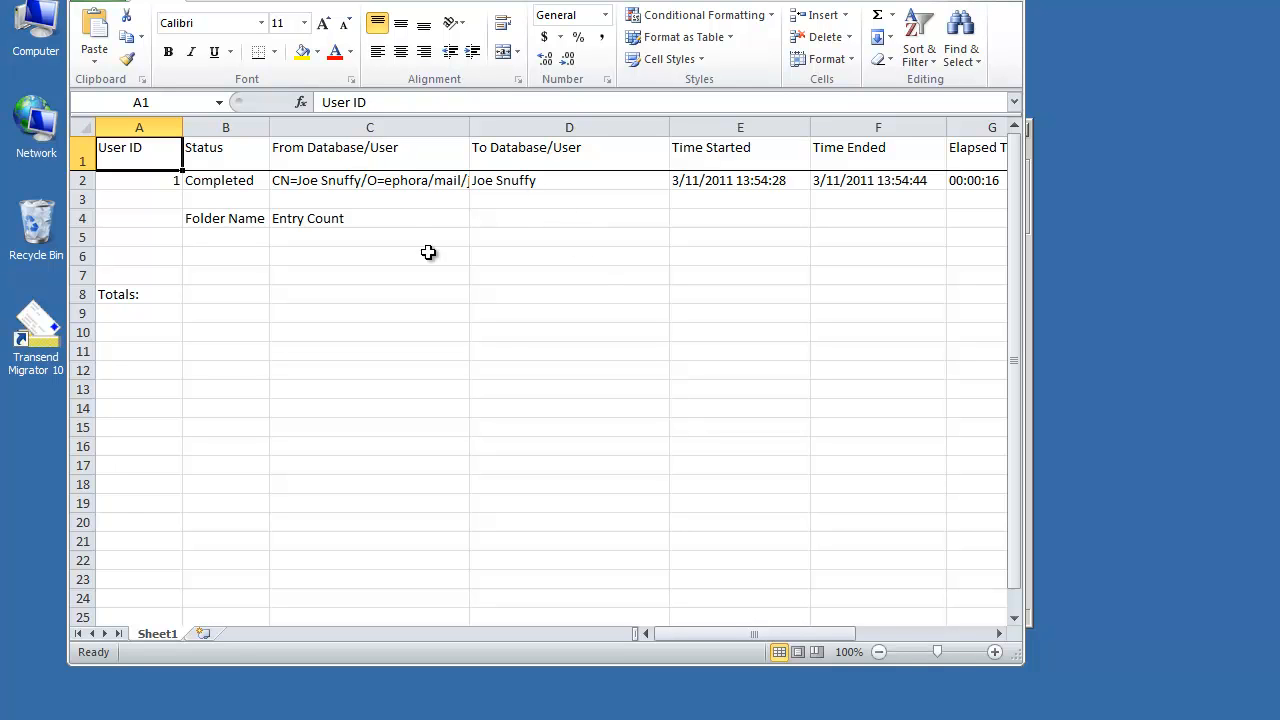
mouse_move(298, 204)
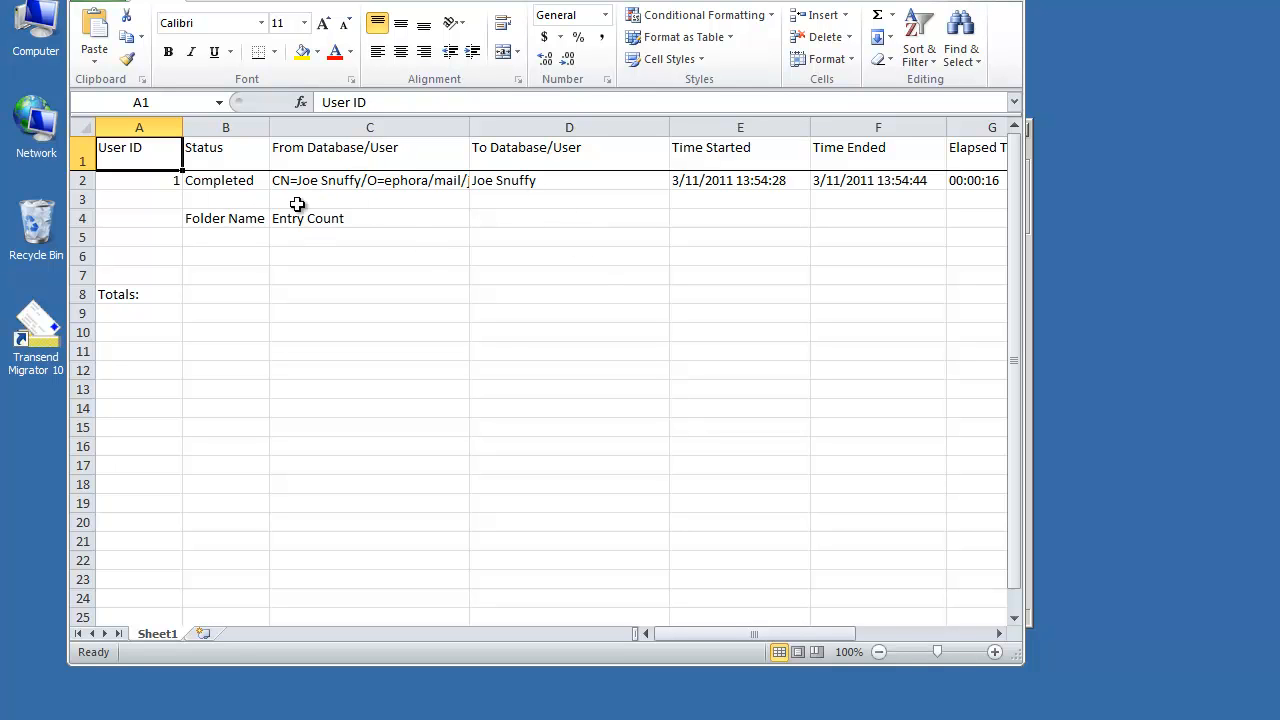
mouse_move(312, 206)
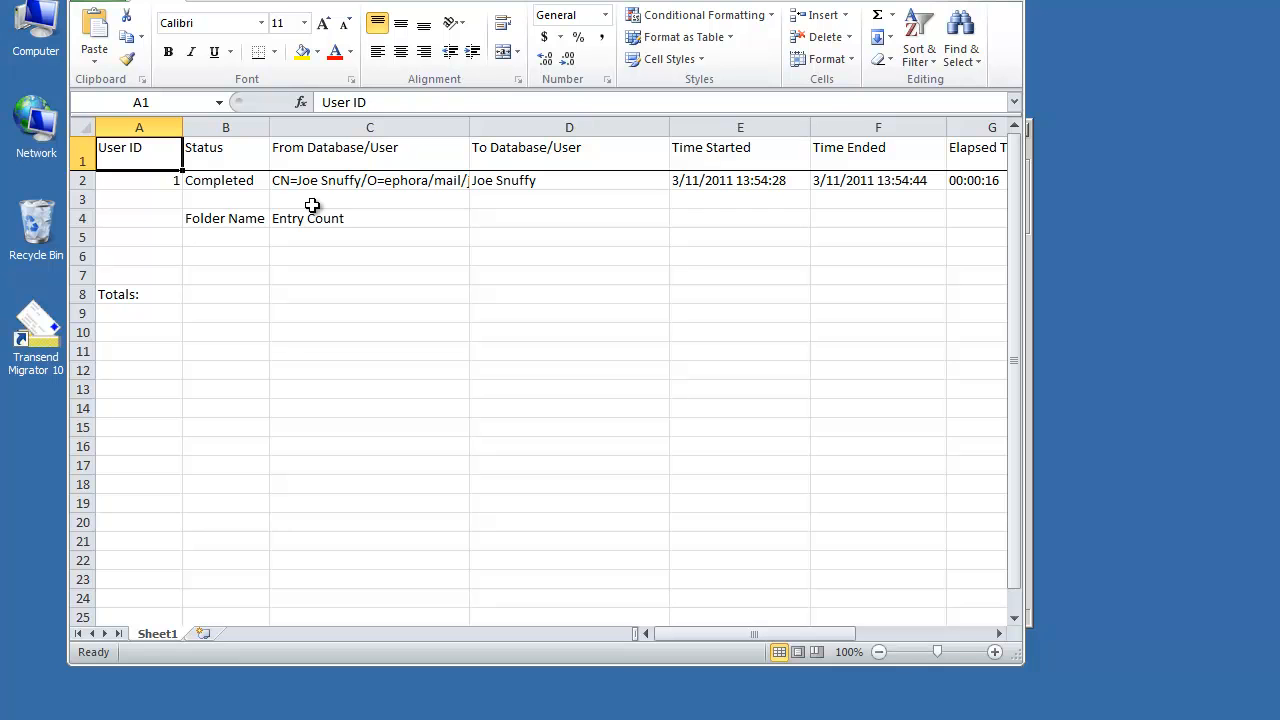
mouse_move(960, 88)
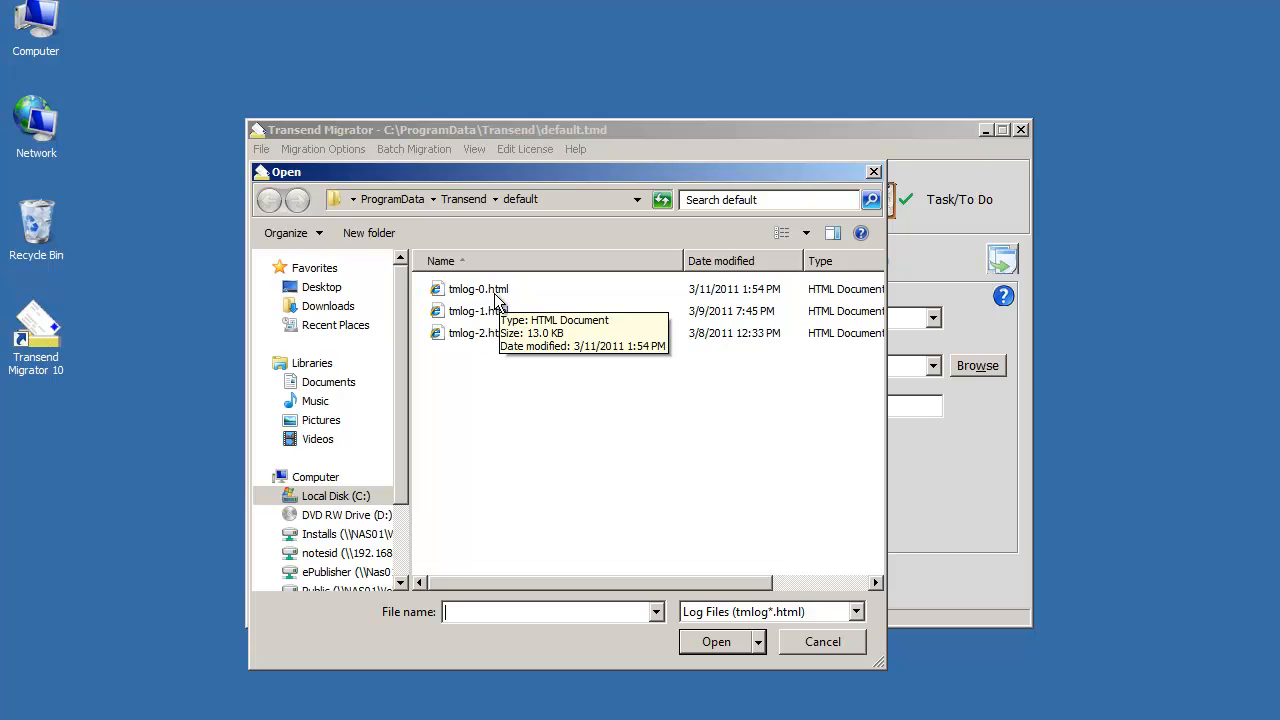
Load tmlog-0.html in Internet Explorer to read the converter command line and database details.
click(822, 640)
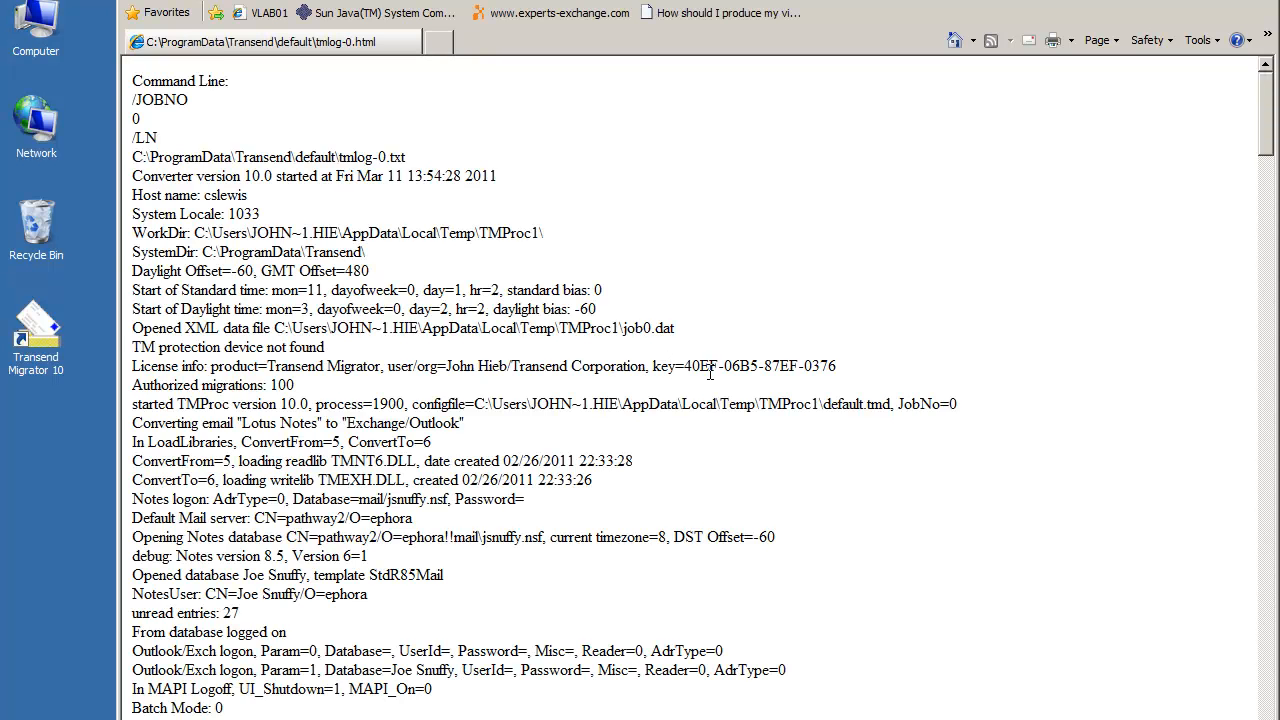
mouse_move(712, 368)
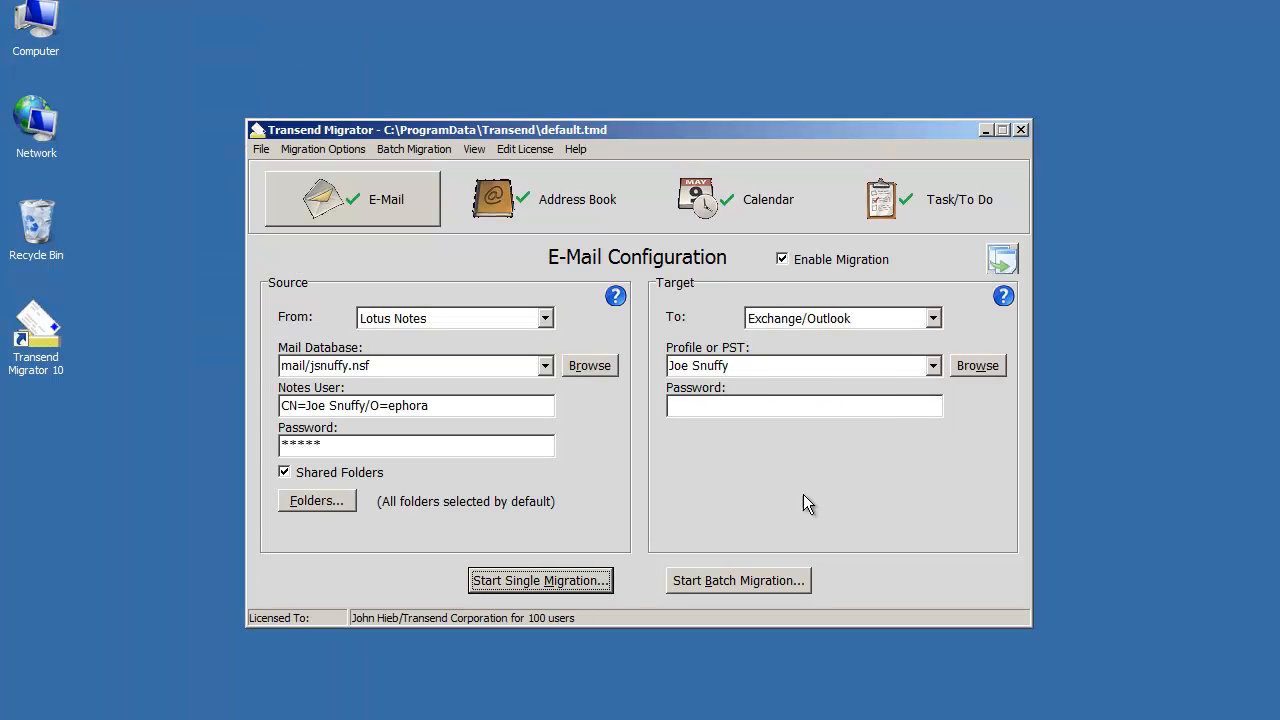
mouse_move(768, 496)
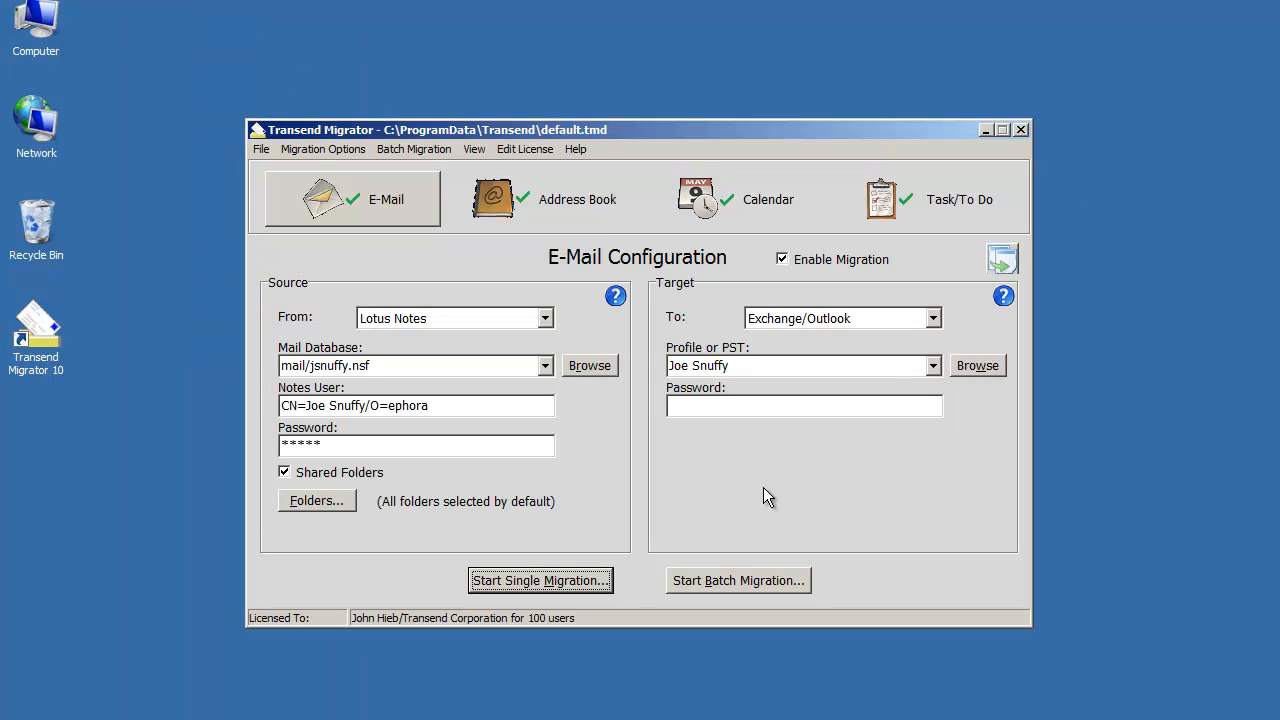